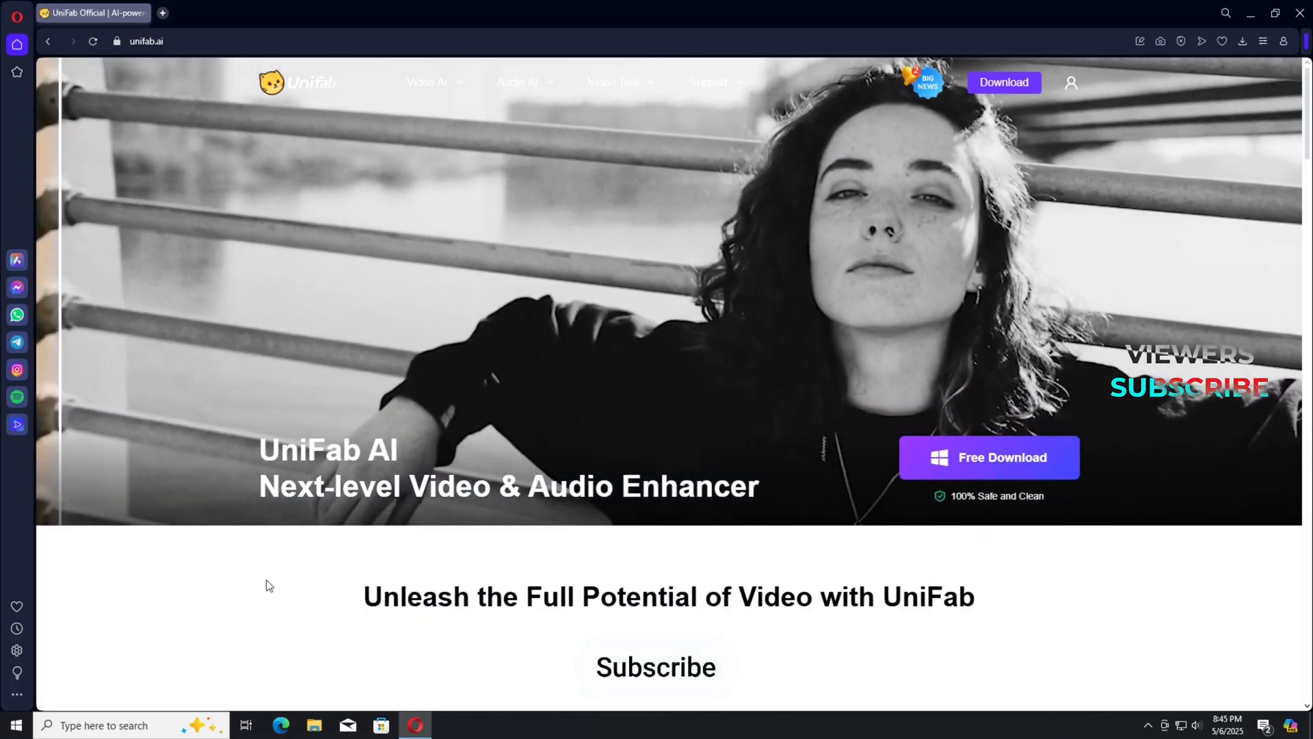
Browse the unifab.ai homepage's tool showcase, reviews and FAQs, then open the Video AI menu.
left_click(427, 82)
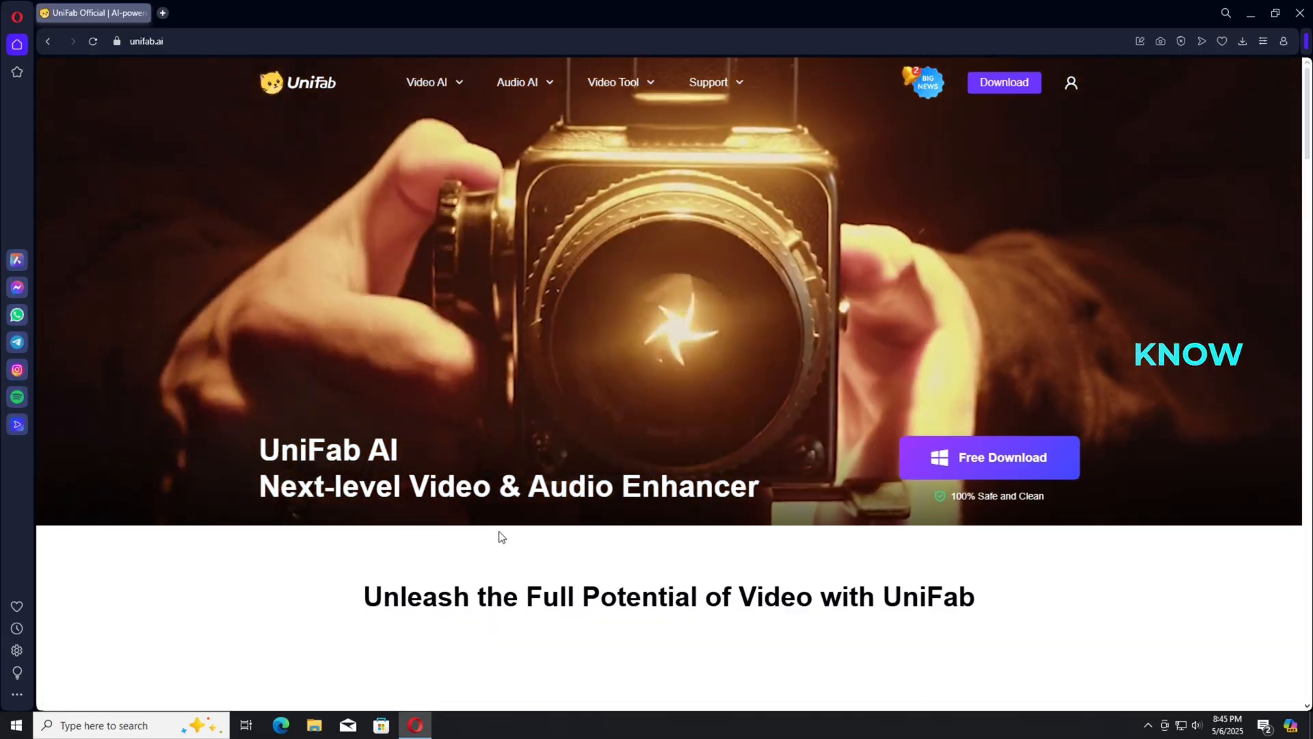
scroll("down", 3)
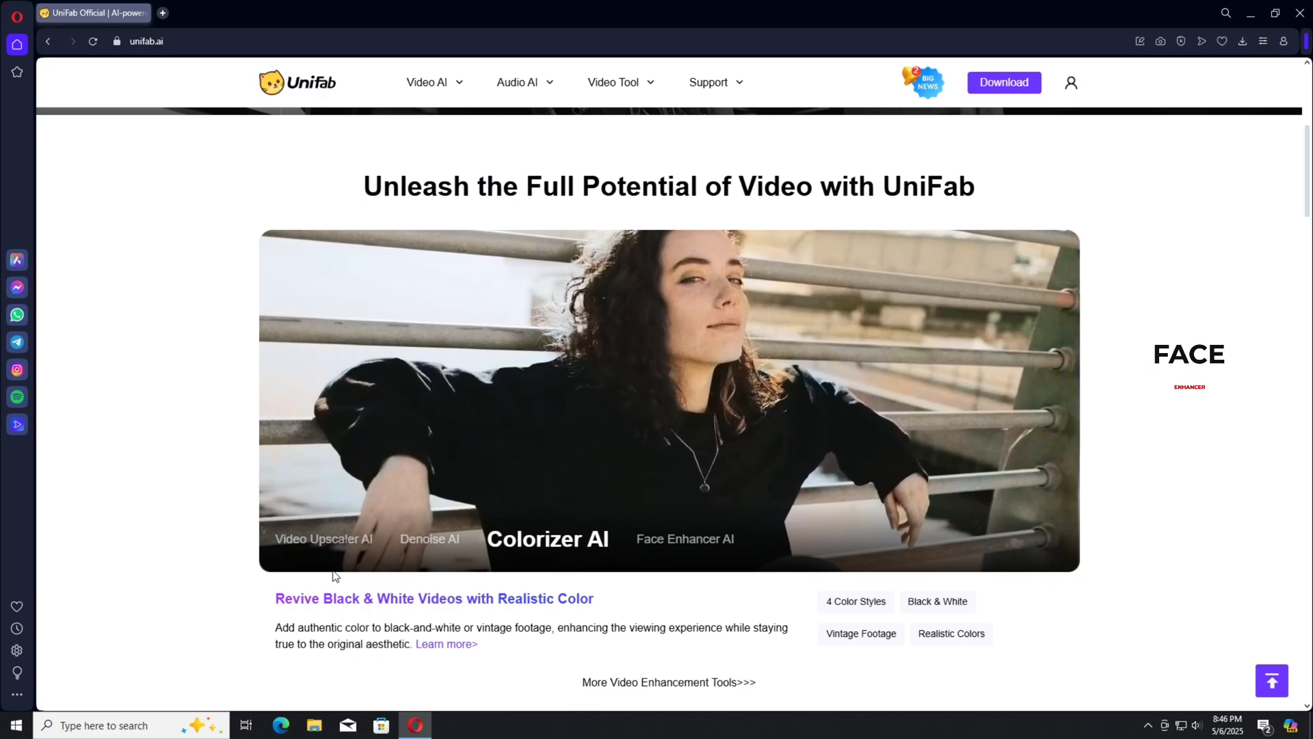
left_click(684, 538)
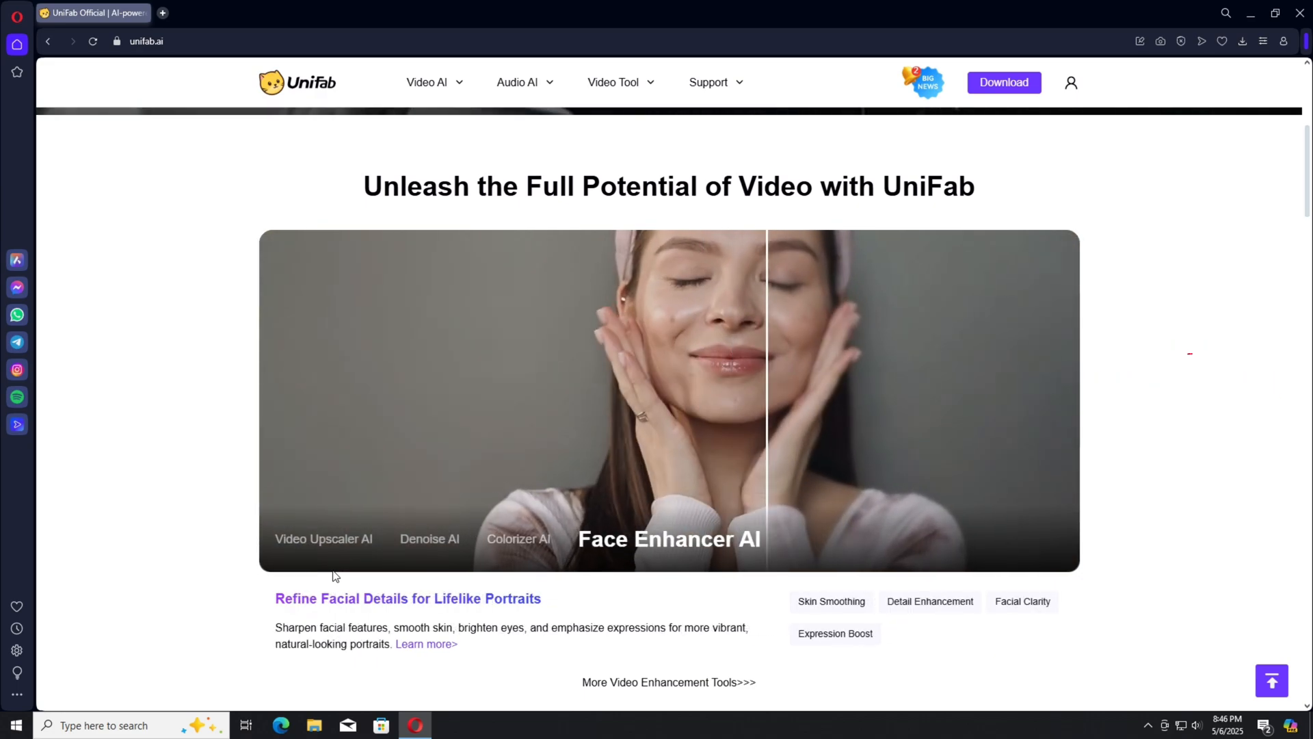
scroll("down", 3)
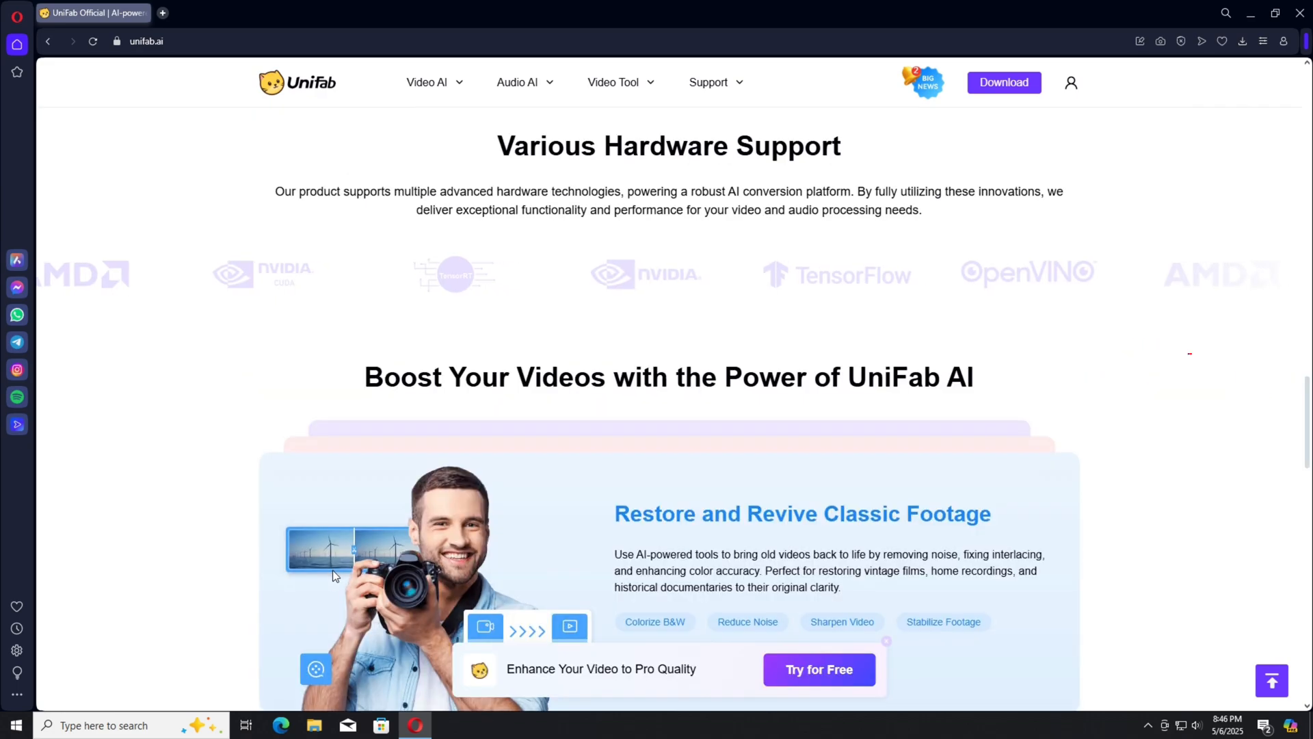
scroll("down", 3)
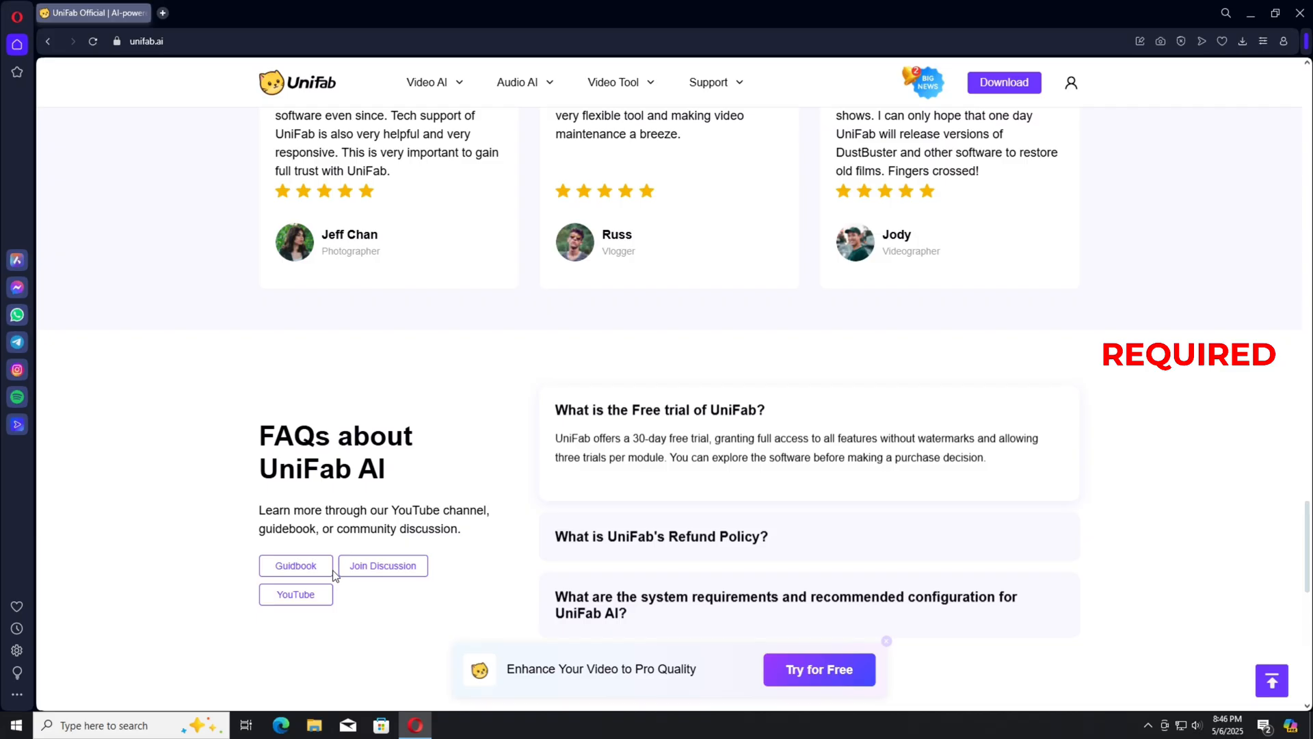
scroll("down", 3)
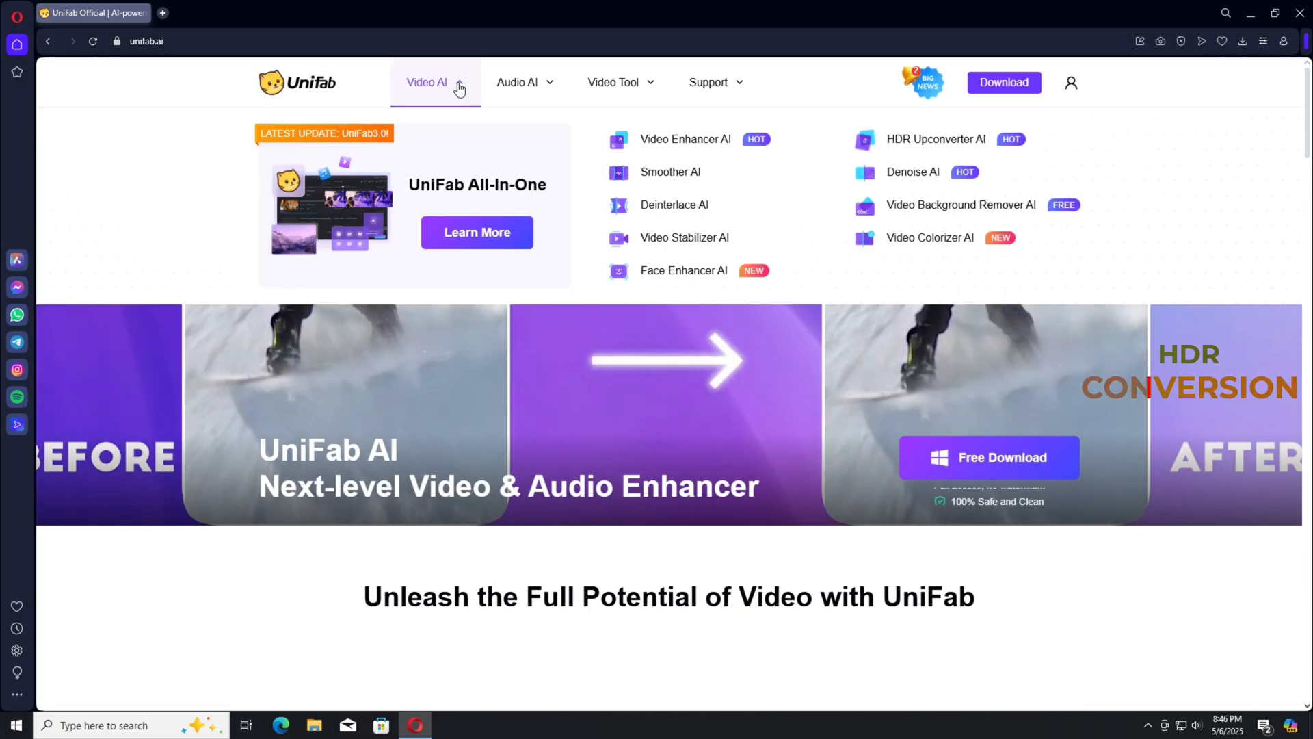
Open the HDR Upconverter AI page and view its Effect comparison against Topaz and HitPaw.
left_click(936, 139)
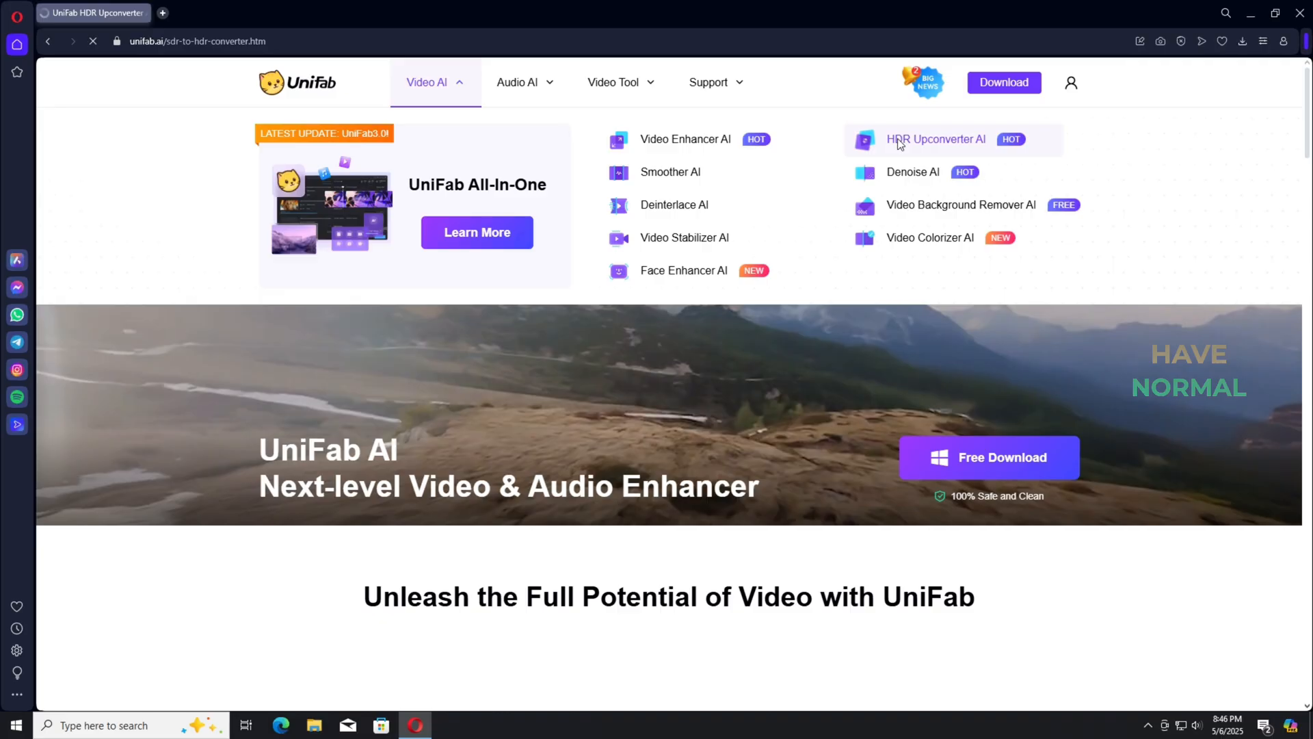
left_click(936, 139)
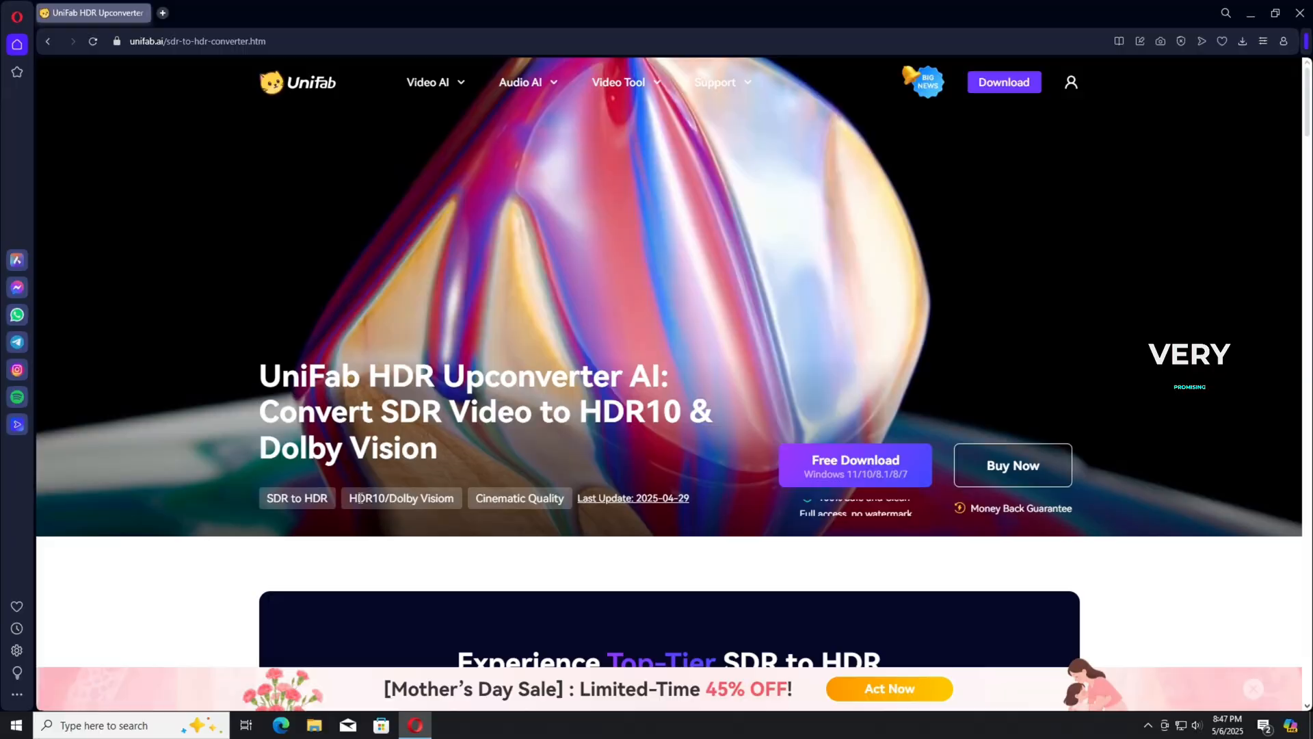
scroll("down", 3)
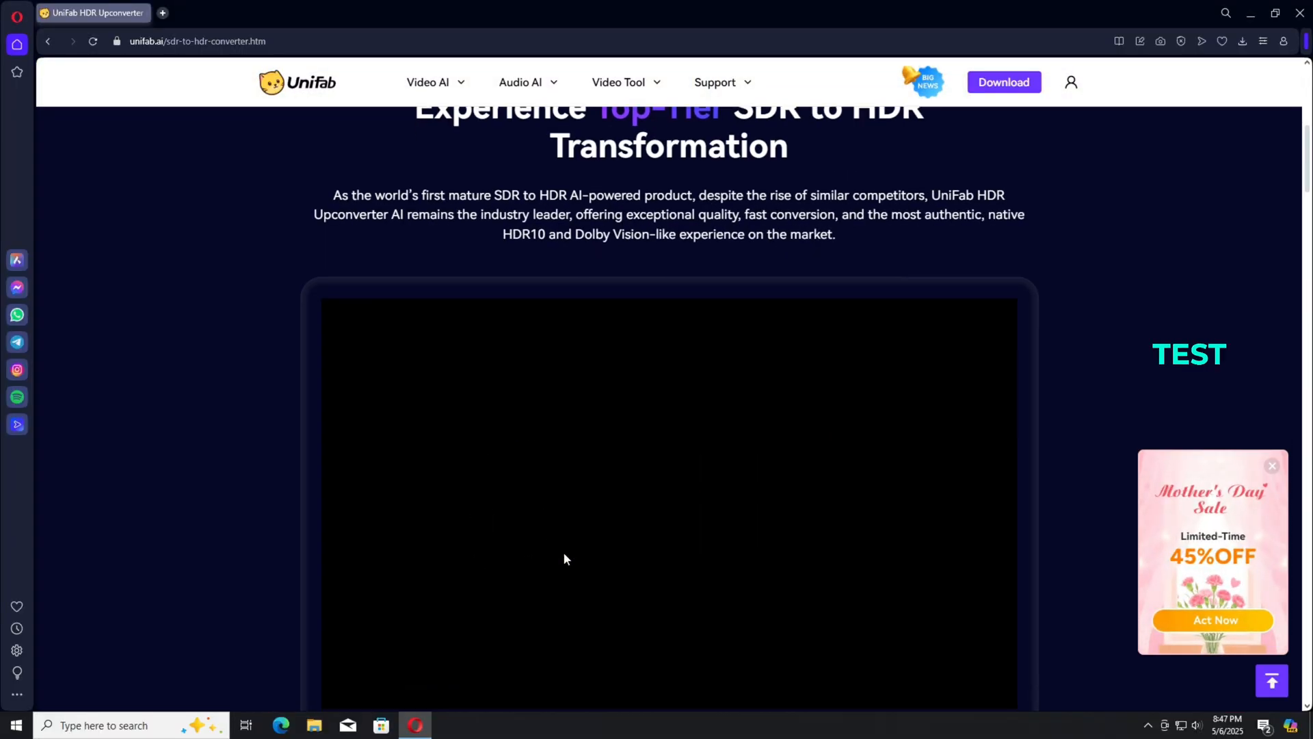
scroll("down", 3)
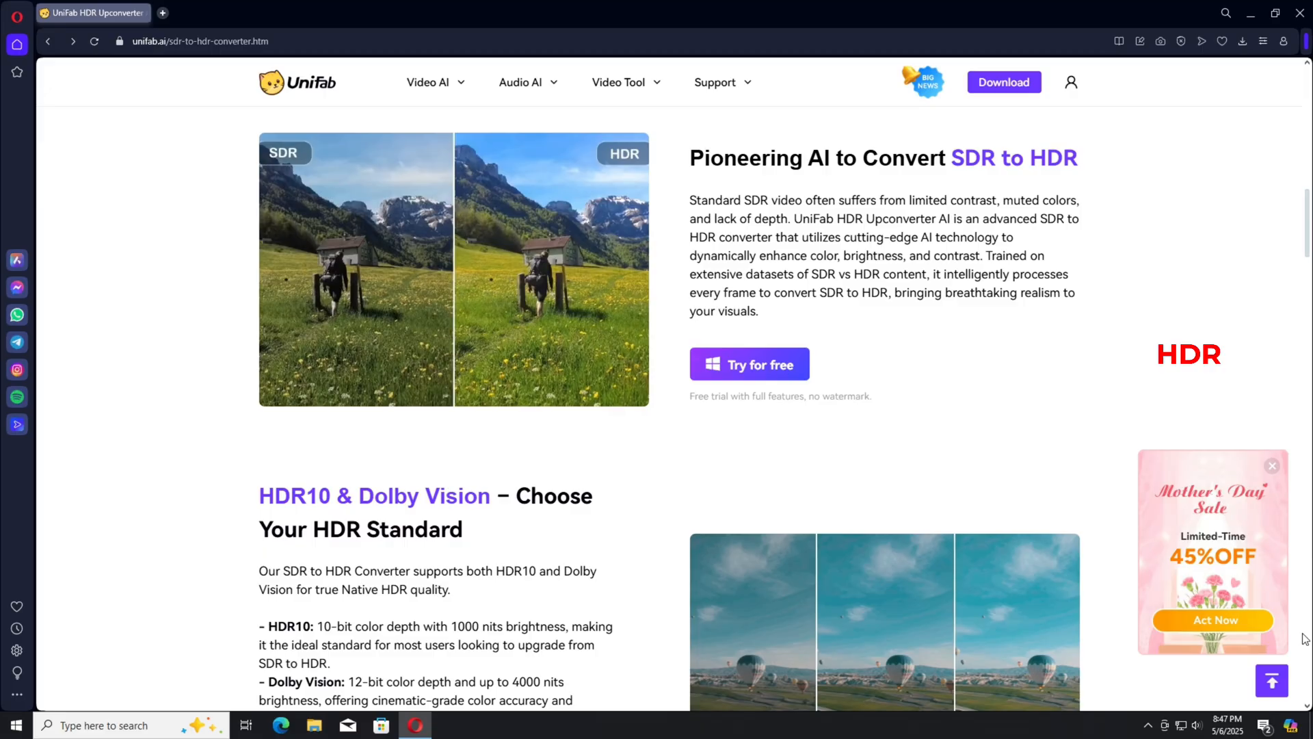
left_click(1271, 466)
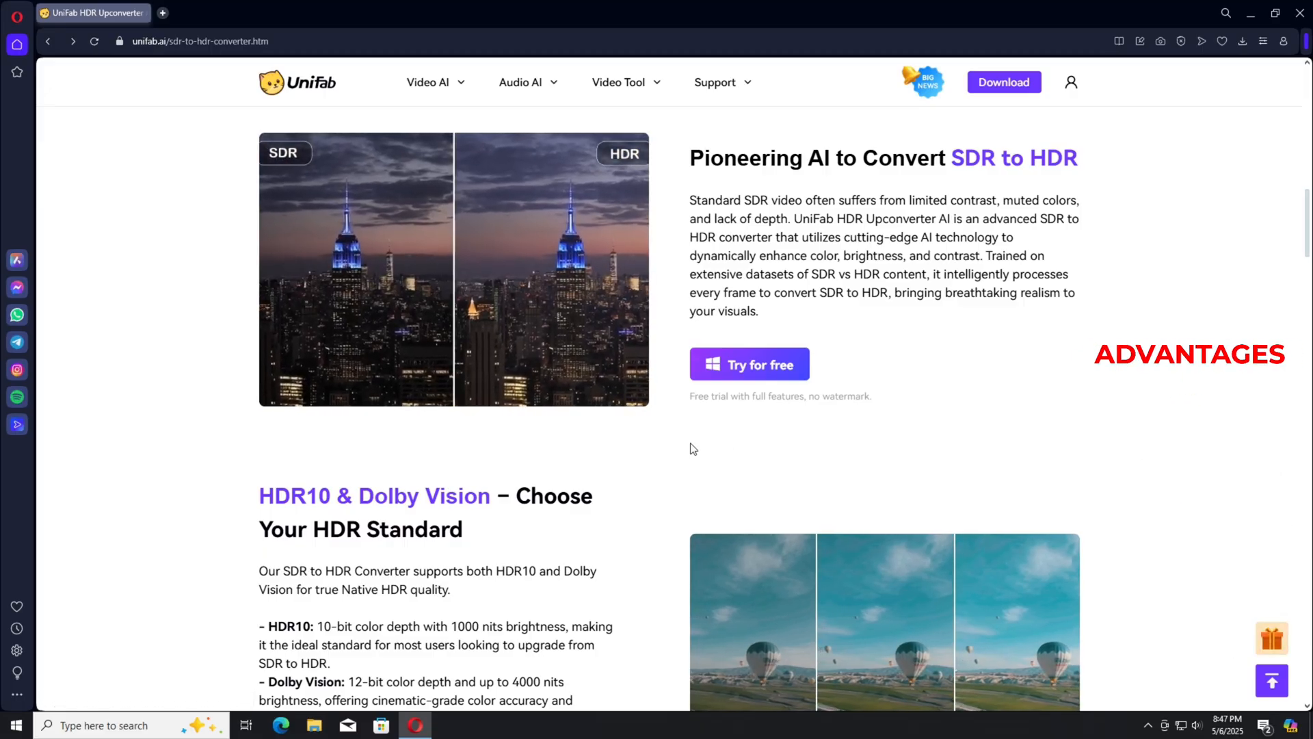
scroll("down", 3)
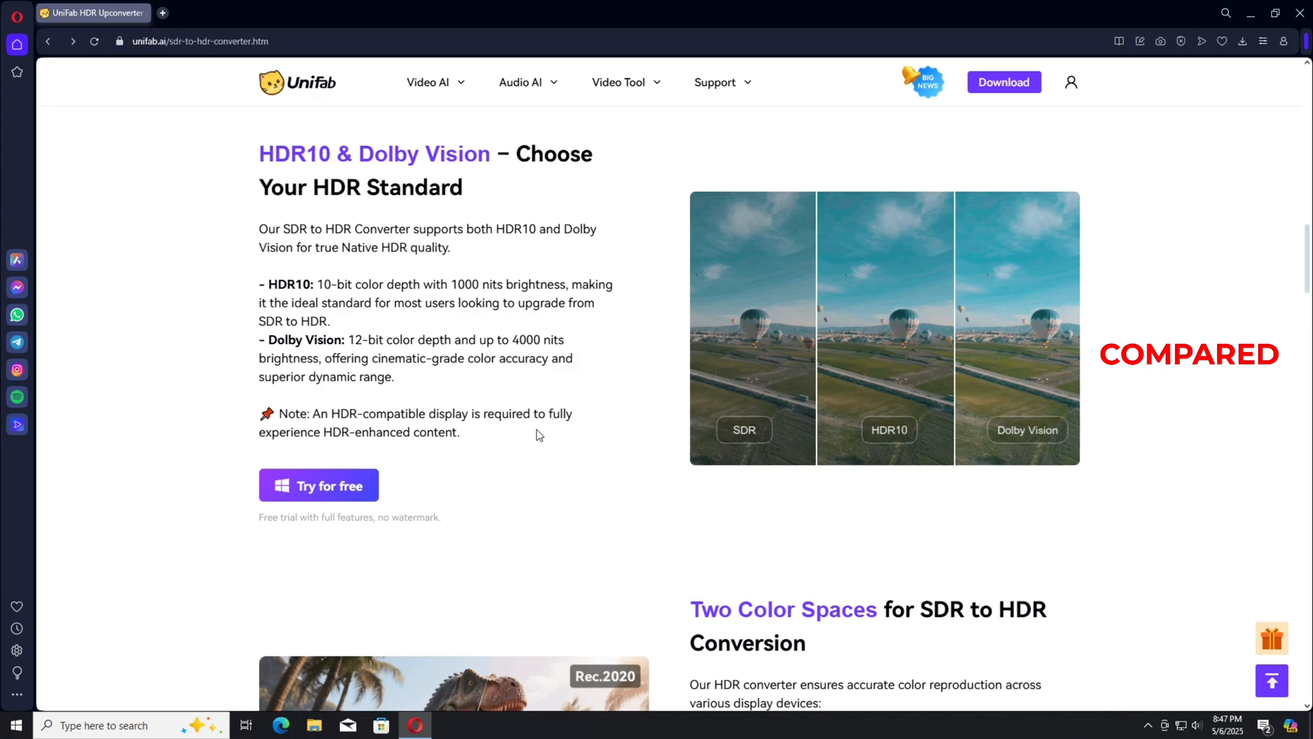
scroll("down", 3)
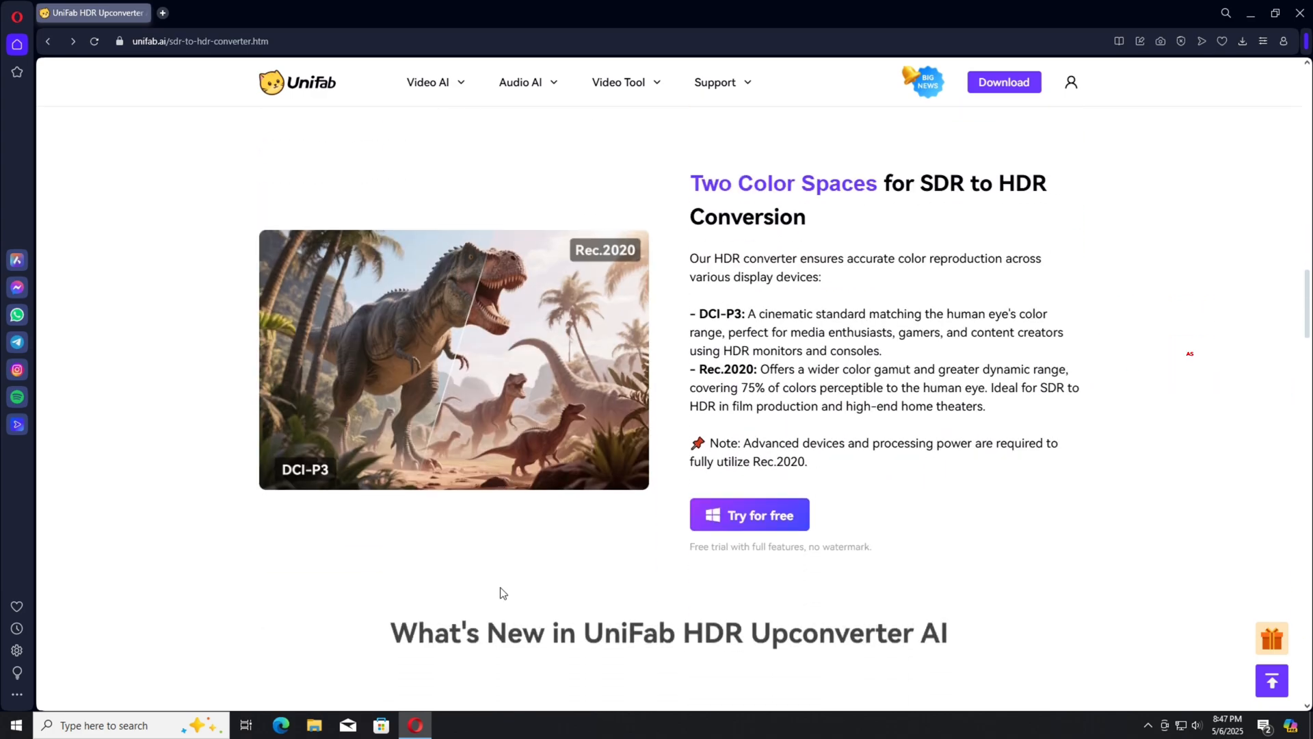
scroll("down", 3)
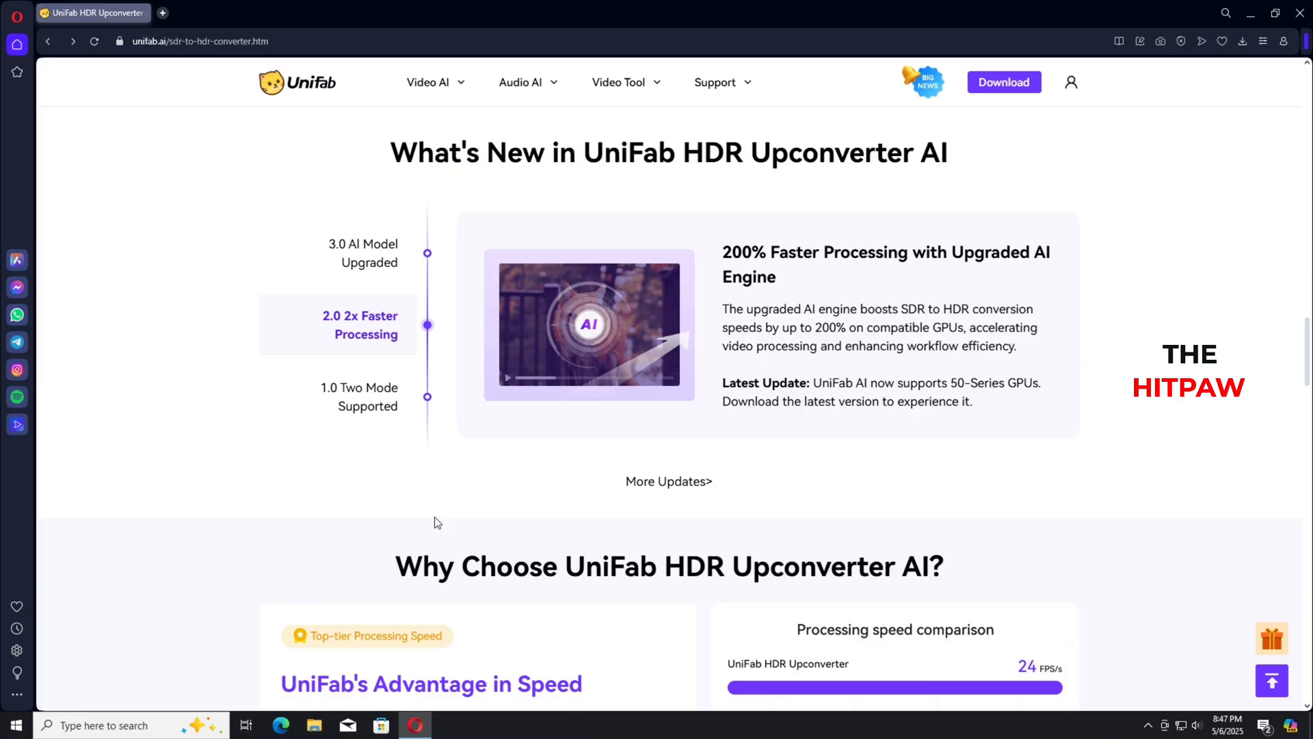
scroll("down", 3)
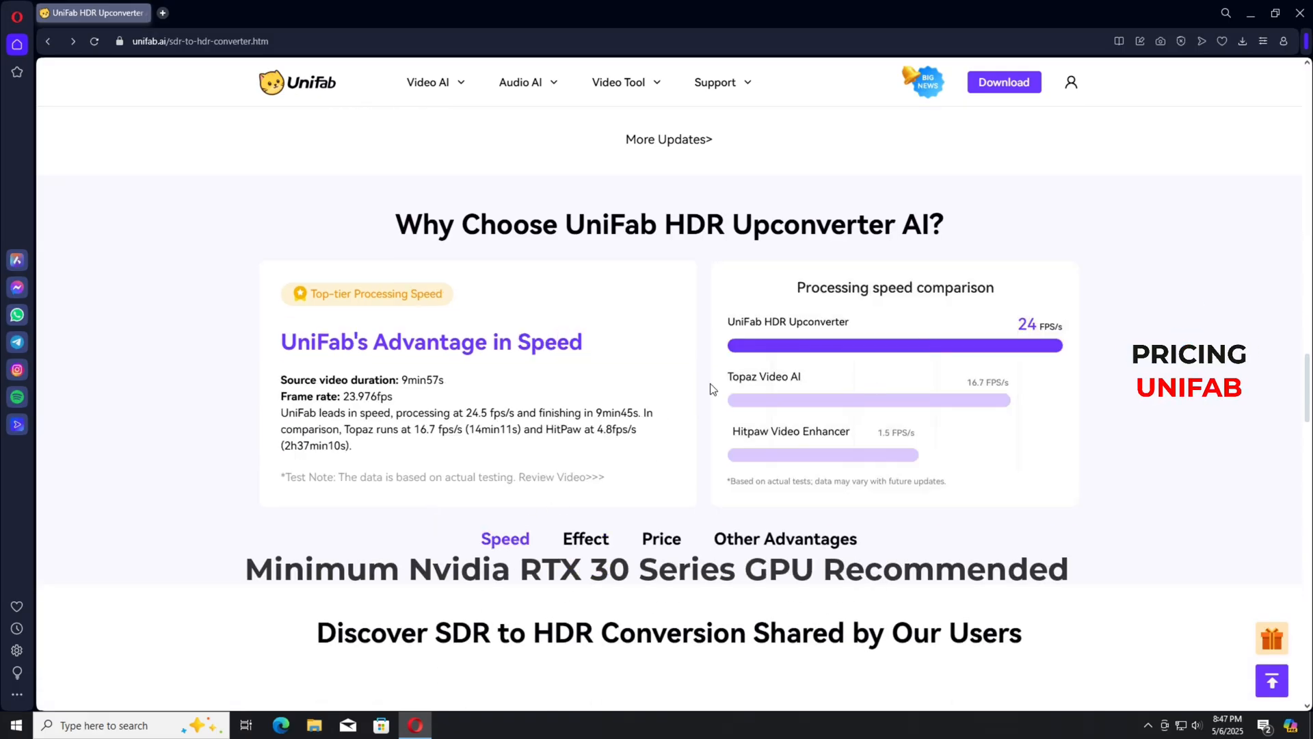
mouse_move(865, 503)
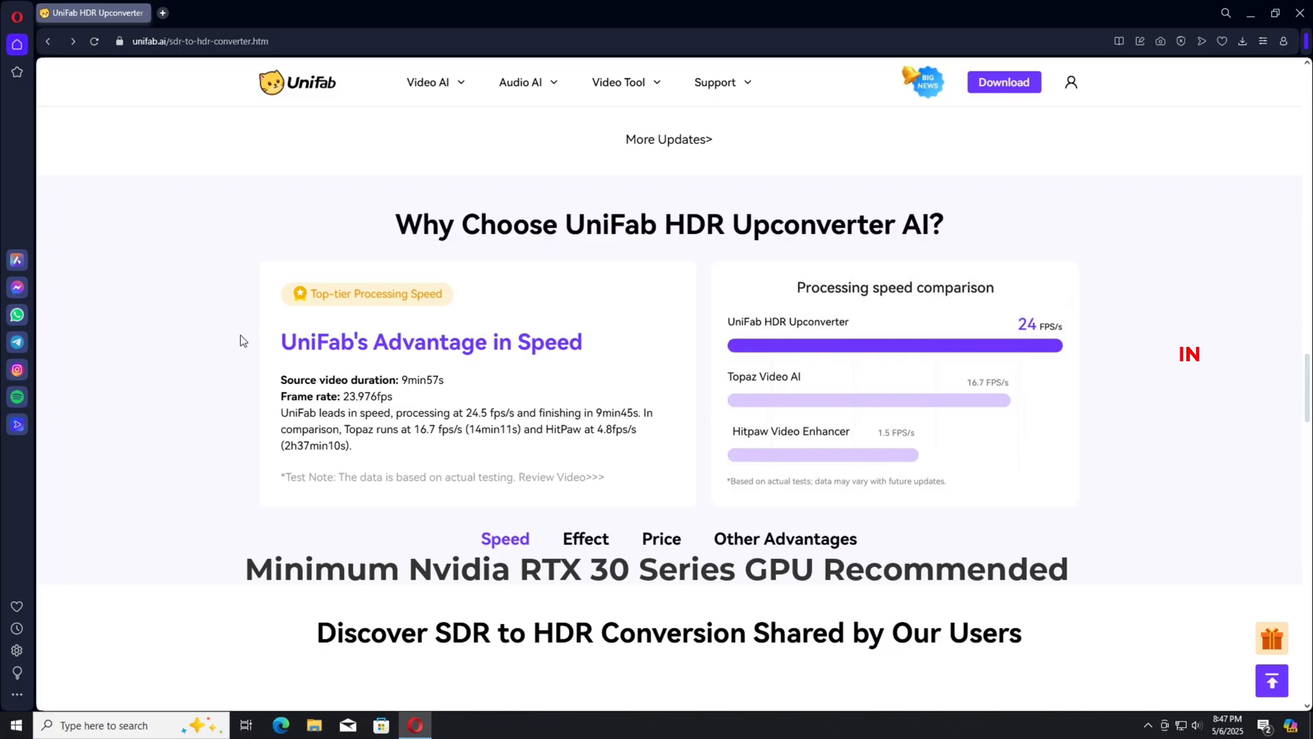
left_click(586, 538)
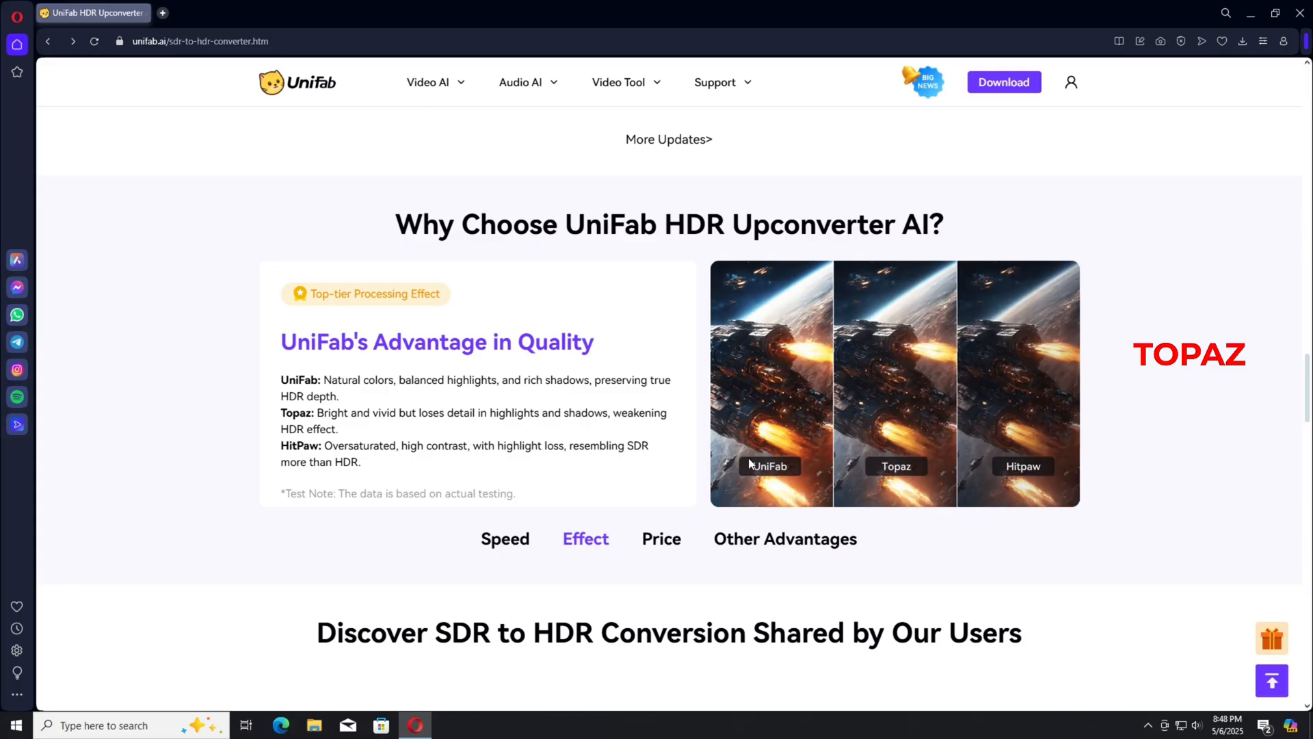
left_click(660, 538)
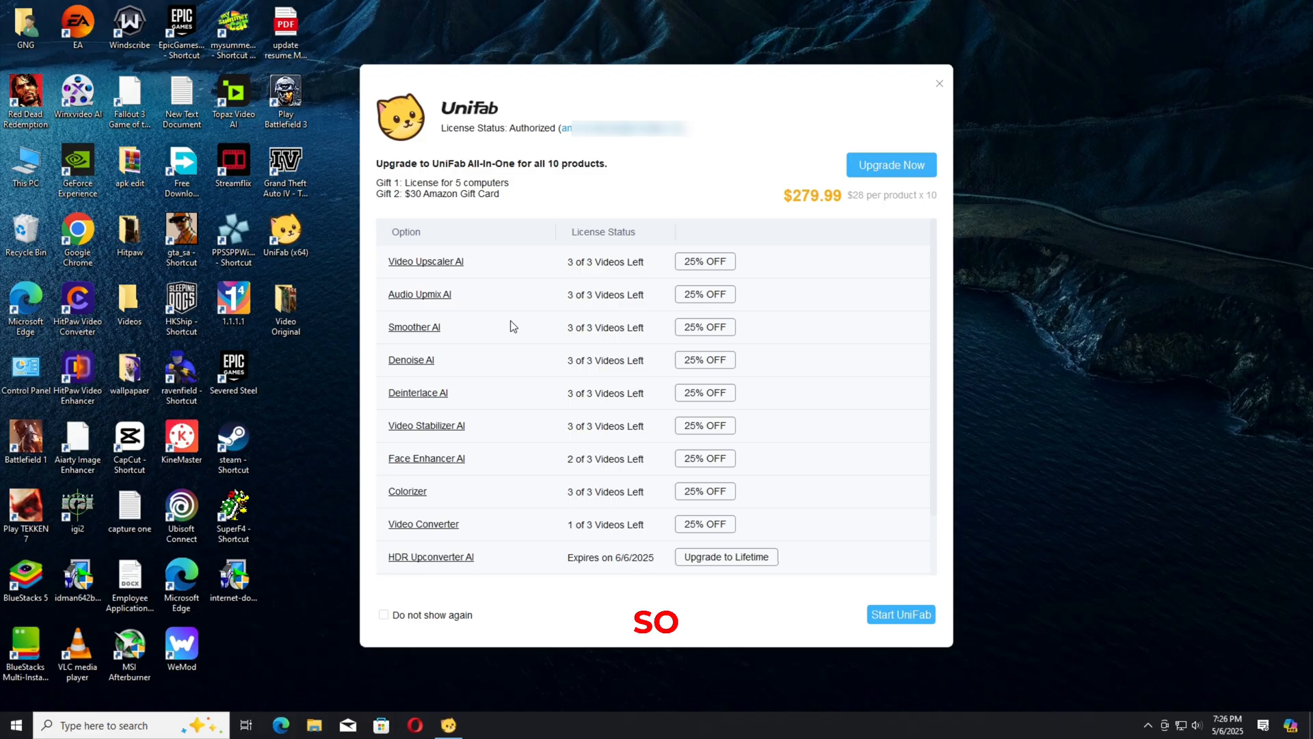
mouse_move(622, 264)
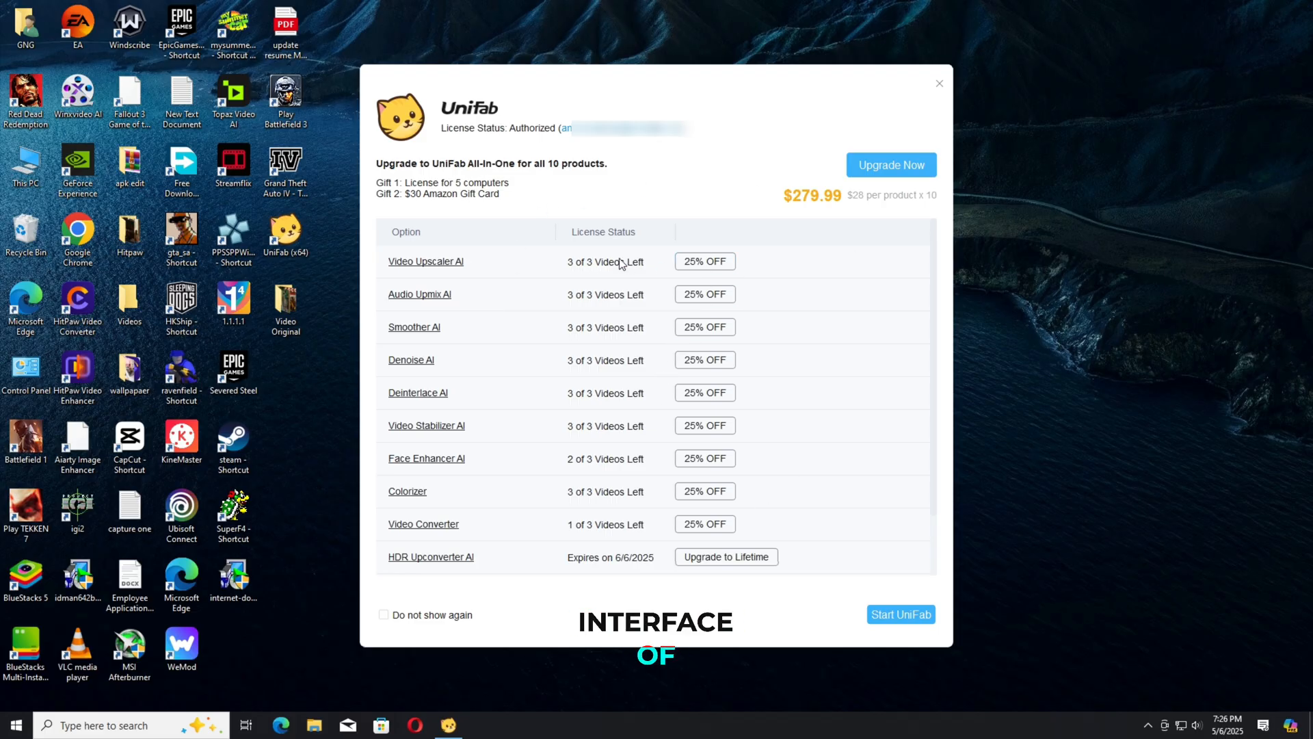
mouse_move(446, 492)
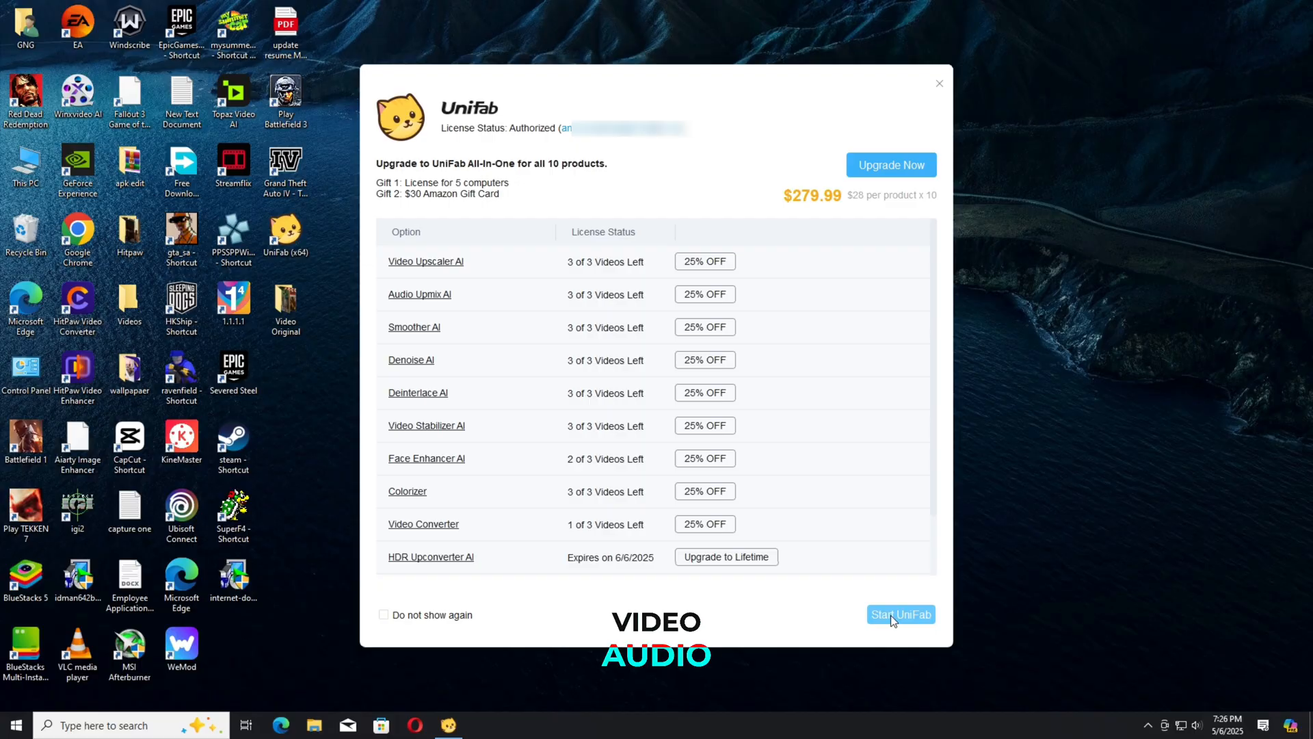
Choose Start UniFab in the license popup to reach the All Features screen.
left_click(900, 614)
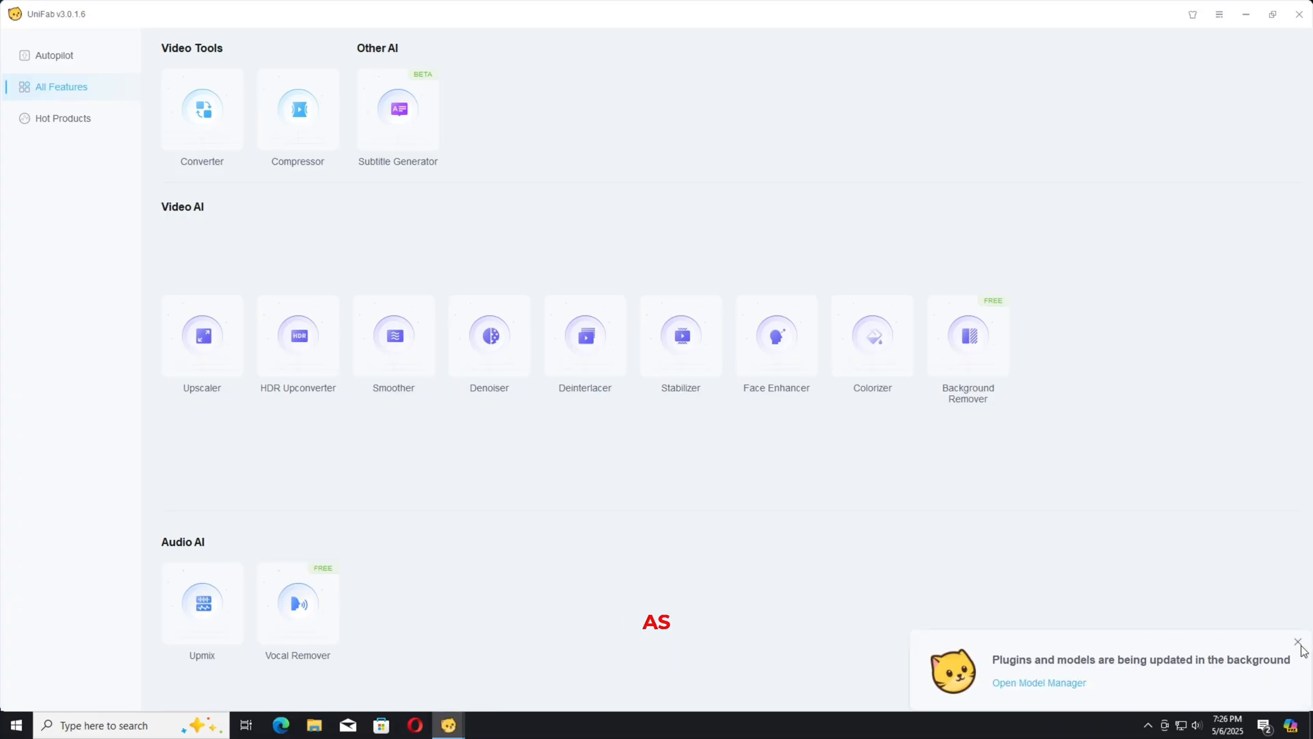
Dismiss the plugin update notice, browse Hot Products and AI Enhancer, then return to All Features.
left_click(1299, 643)
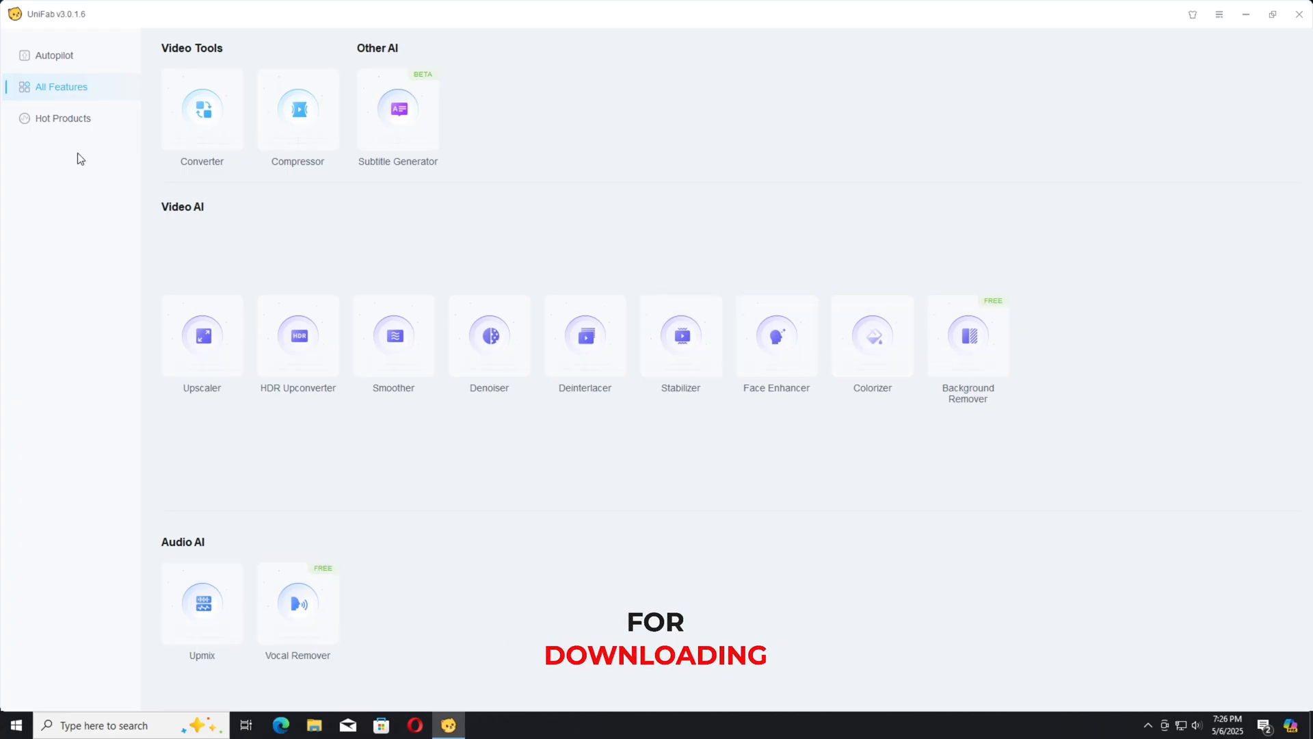
left_click(63, 118)
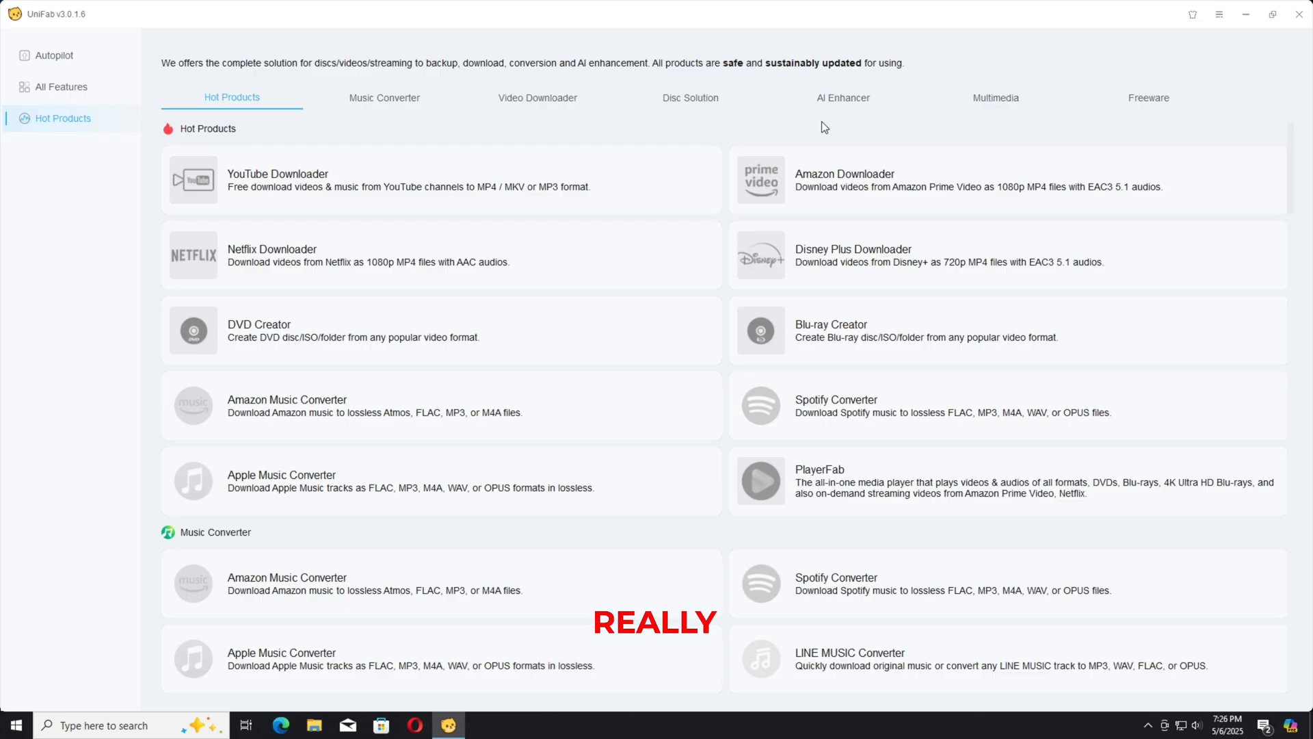
left_click(843, 97)
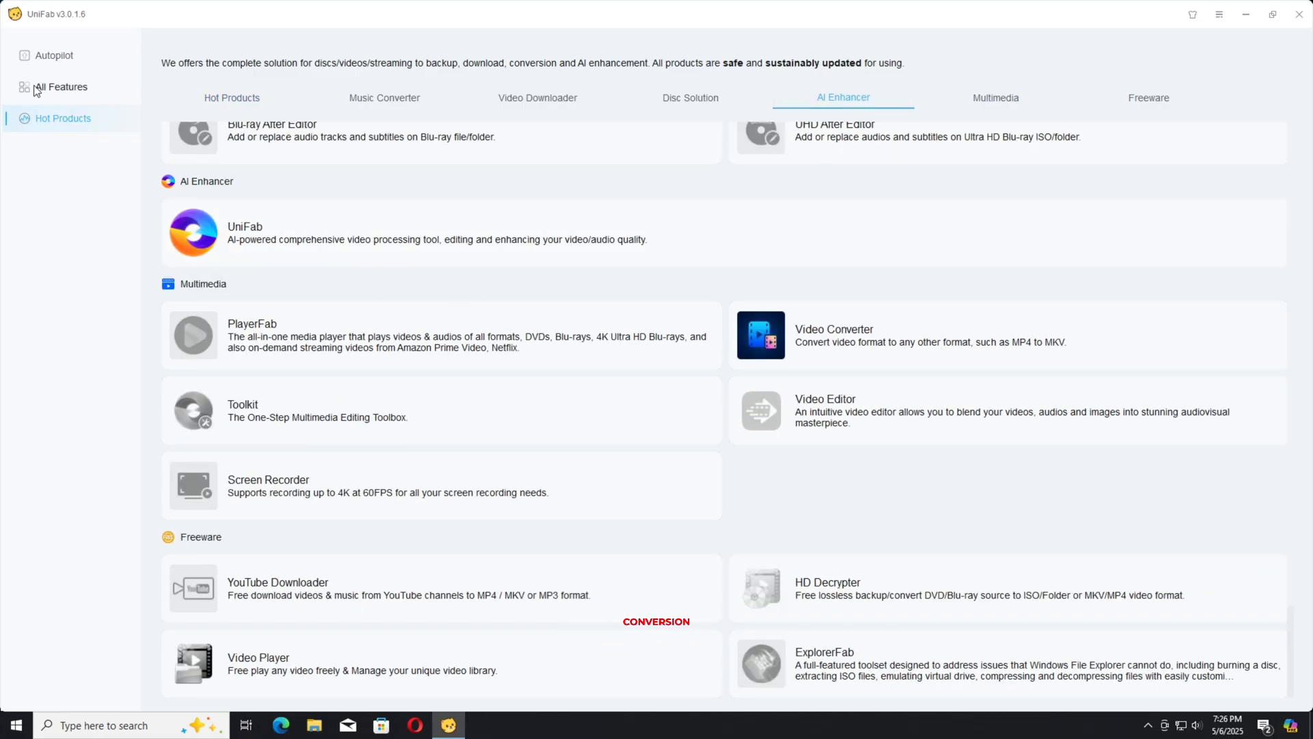
left_click(61, 86)
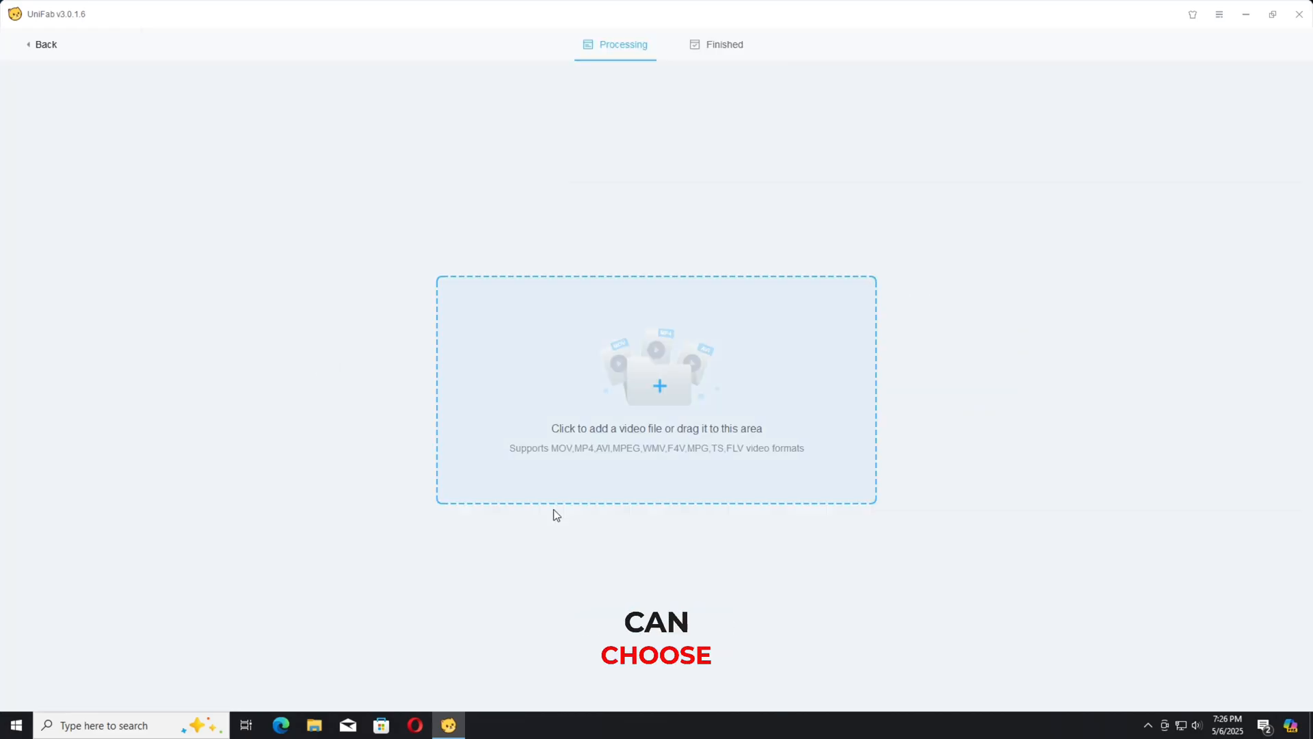
left_click(656, 386)
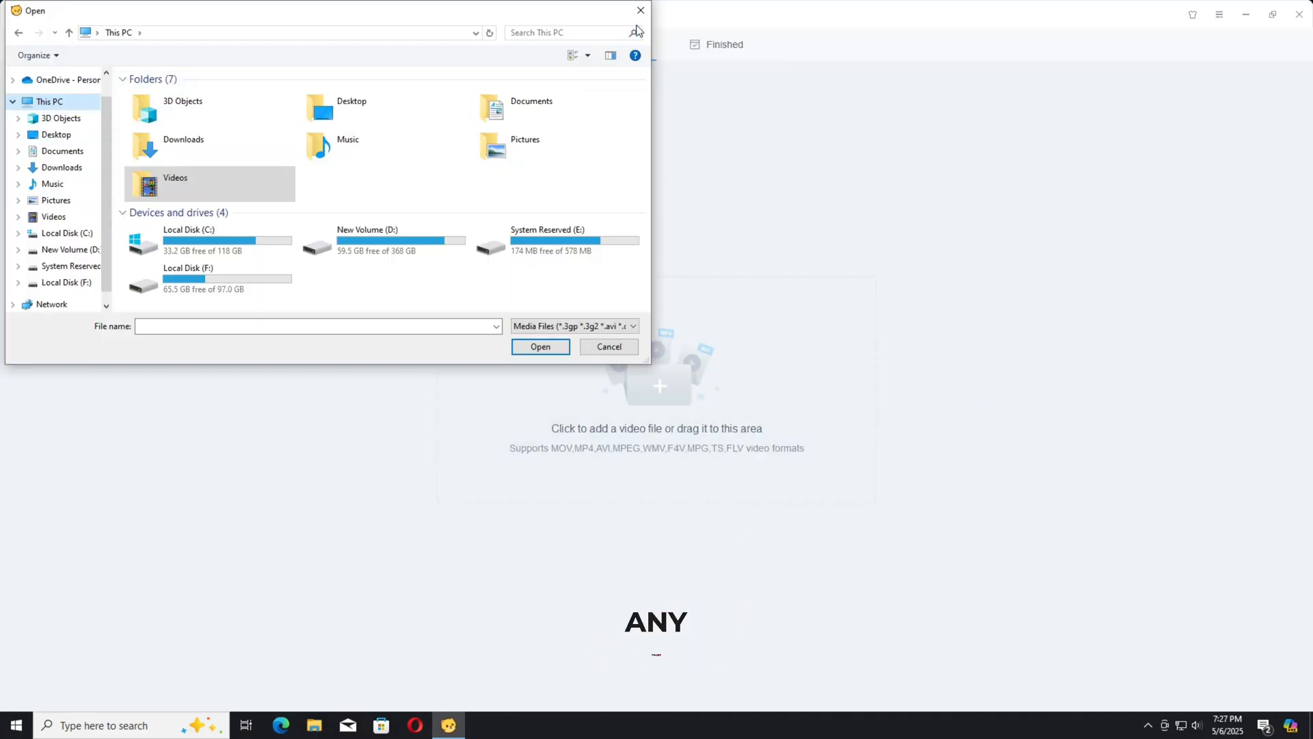
left_click(608, 347)
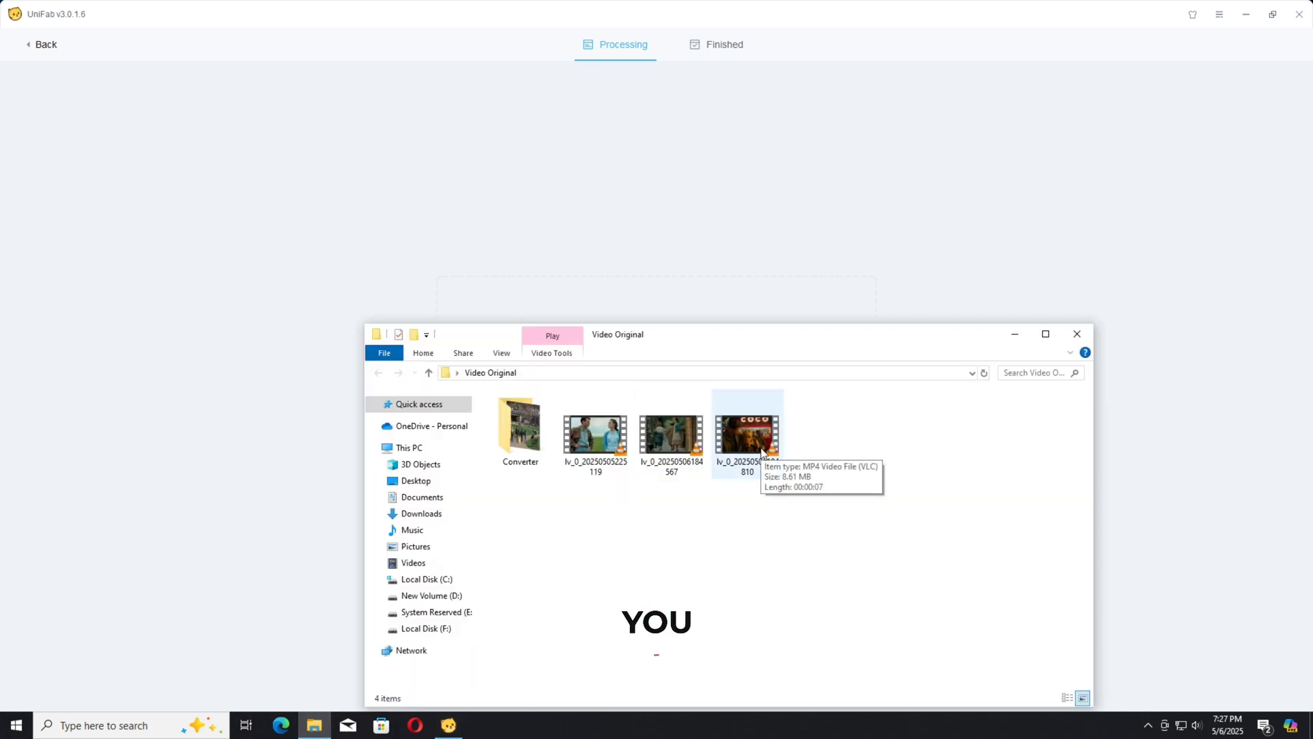
left_click(746, 431)
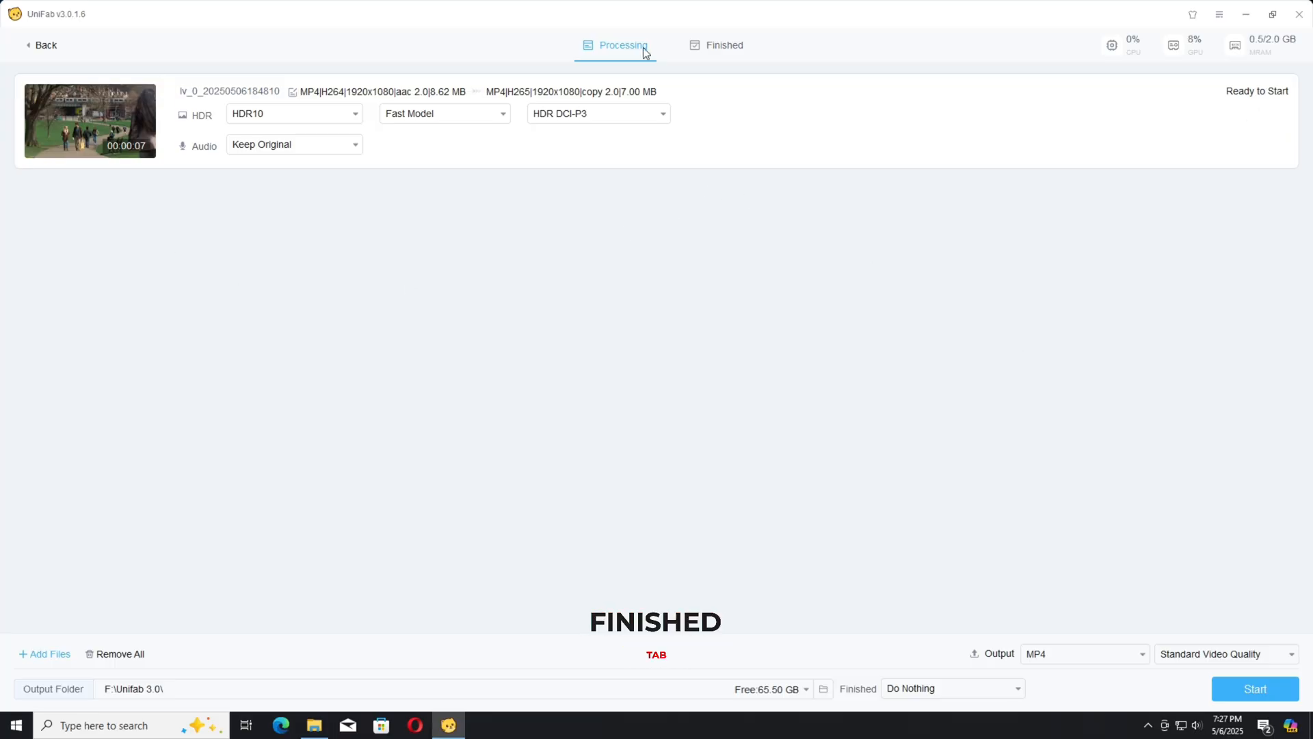
left_click(724, 45)
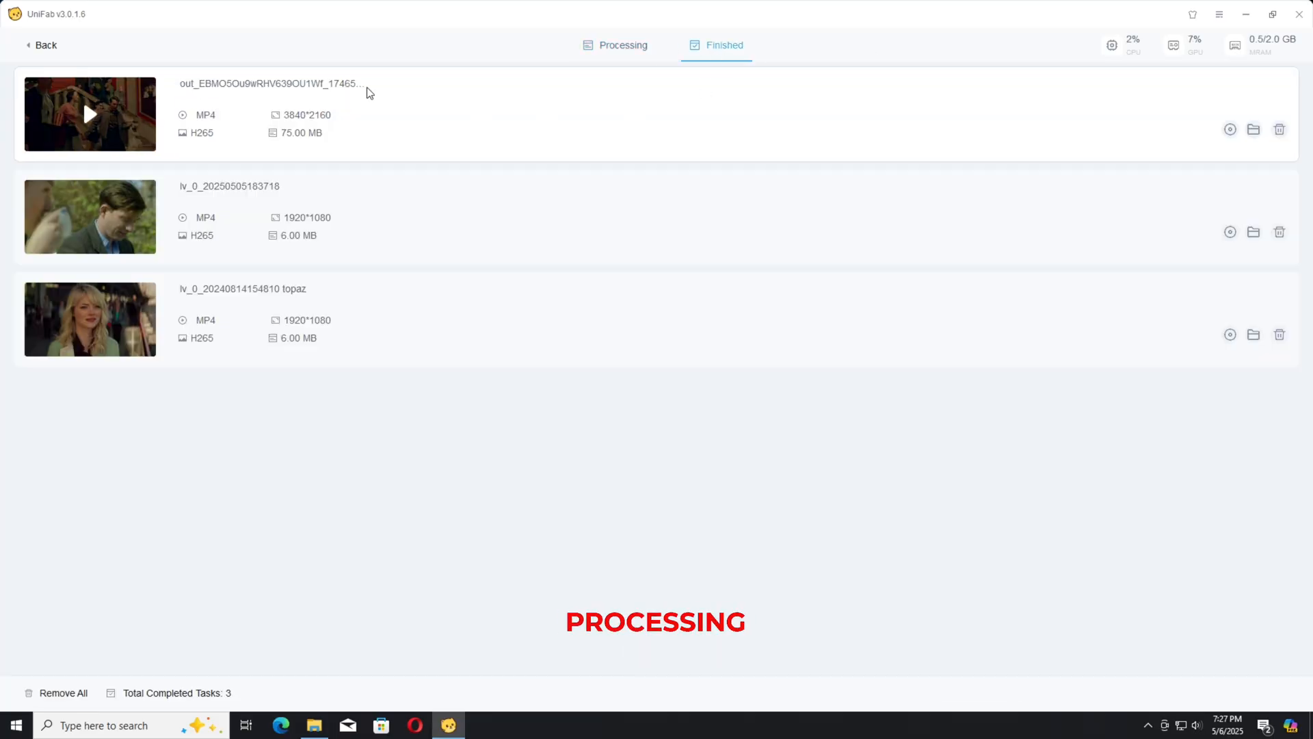
mouse_move(645, 464)
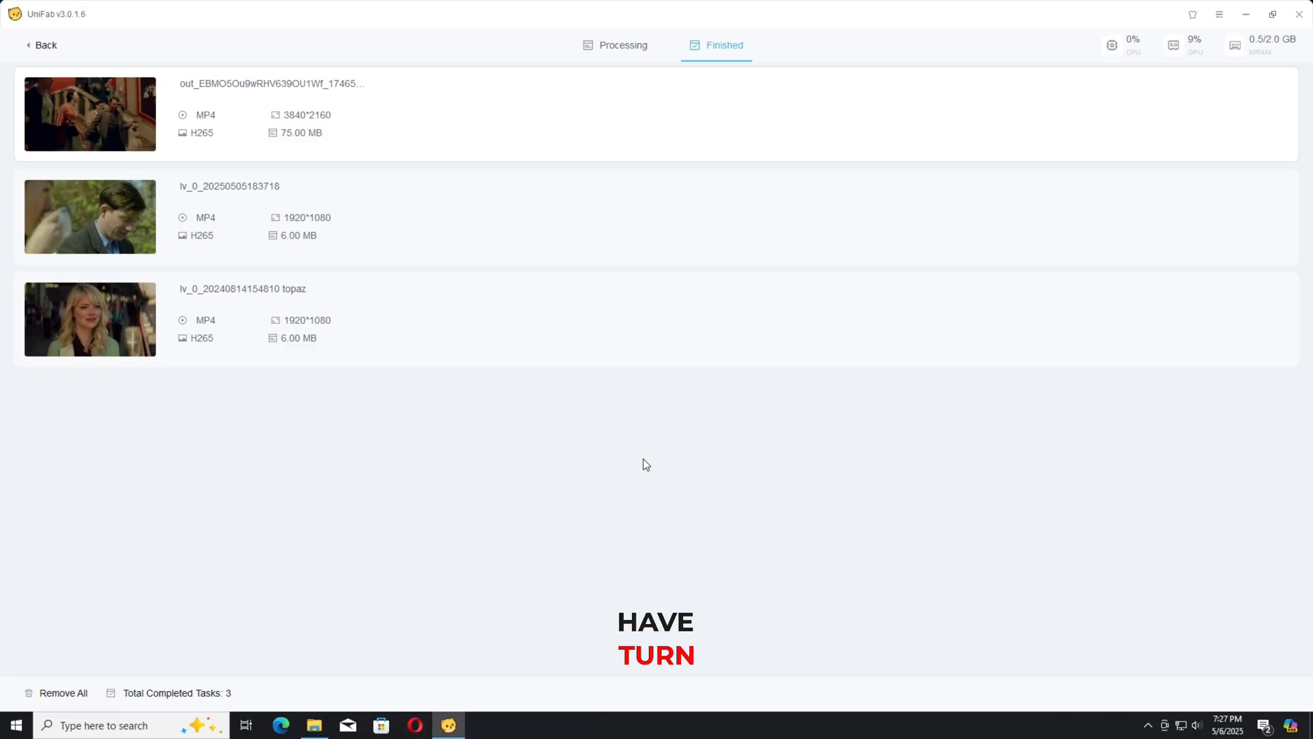
mouse_move(329, 130)
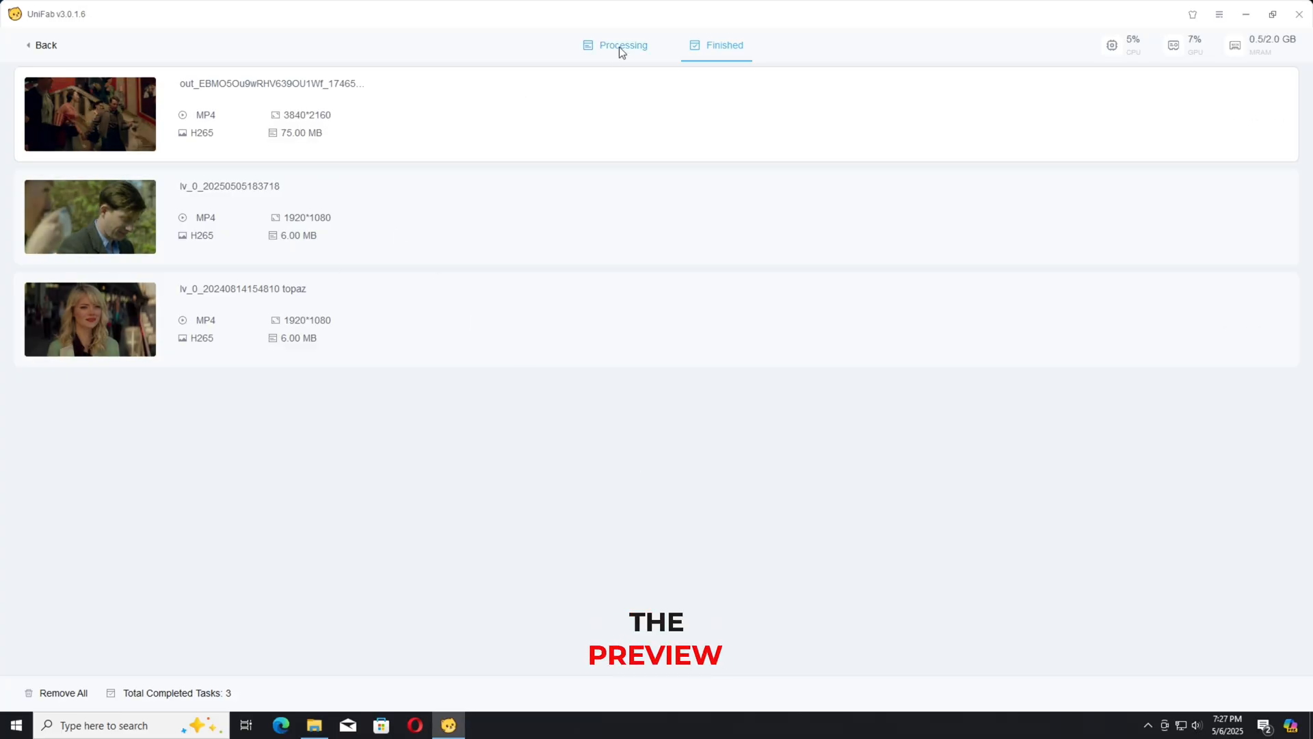
left_click(623, 45)
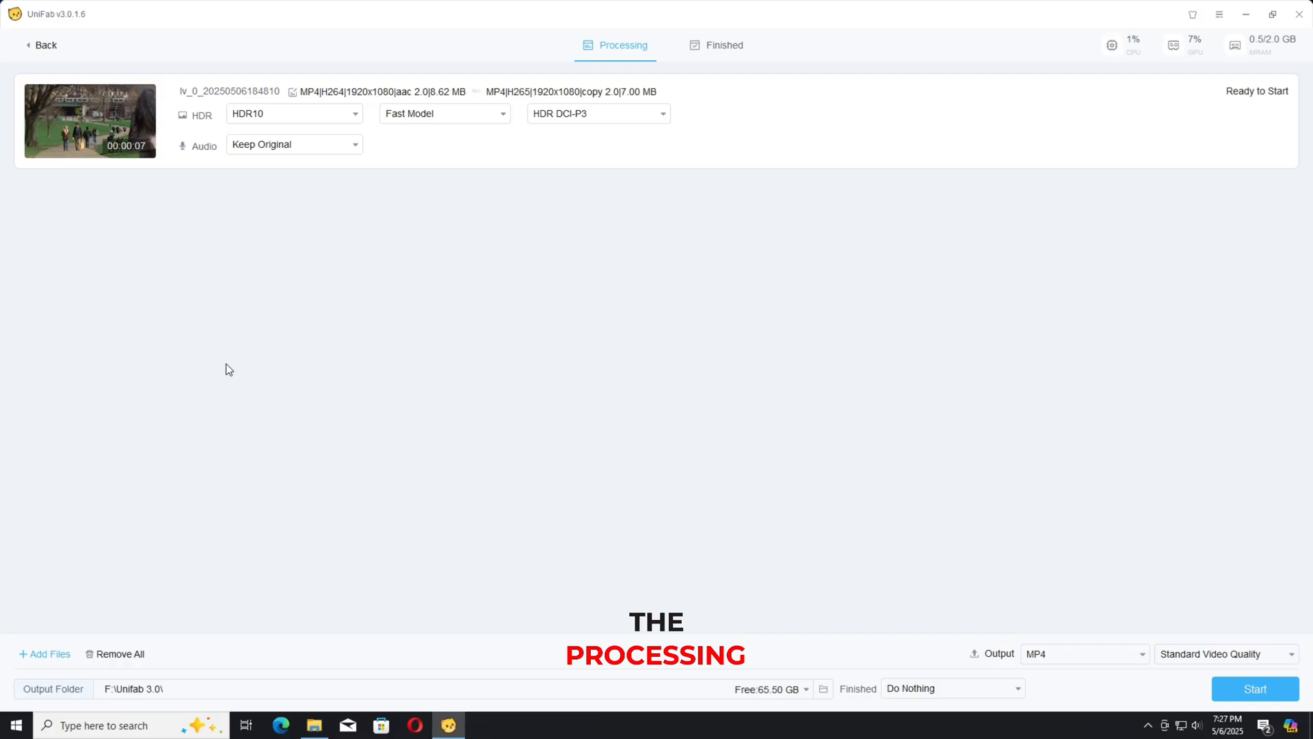
mouse_move(89, 120)
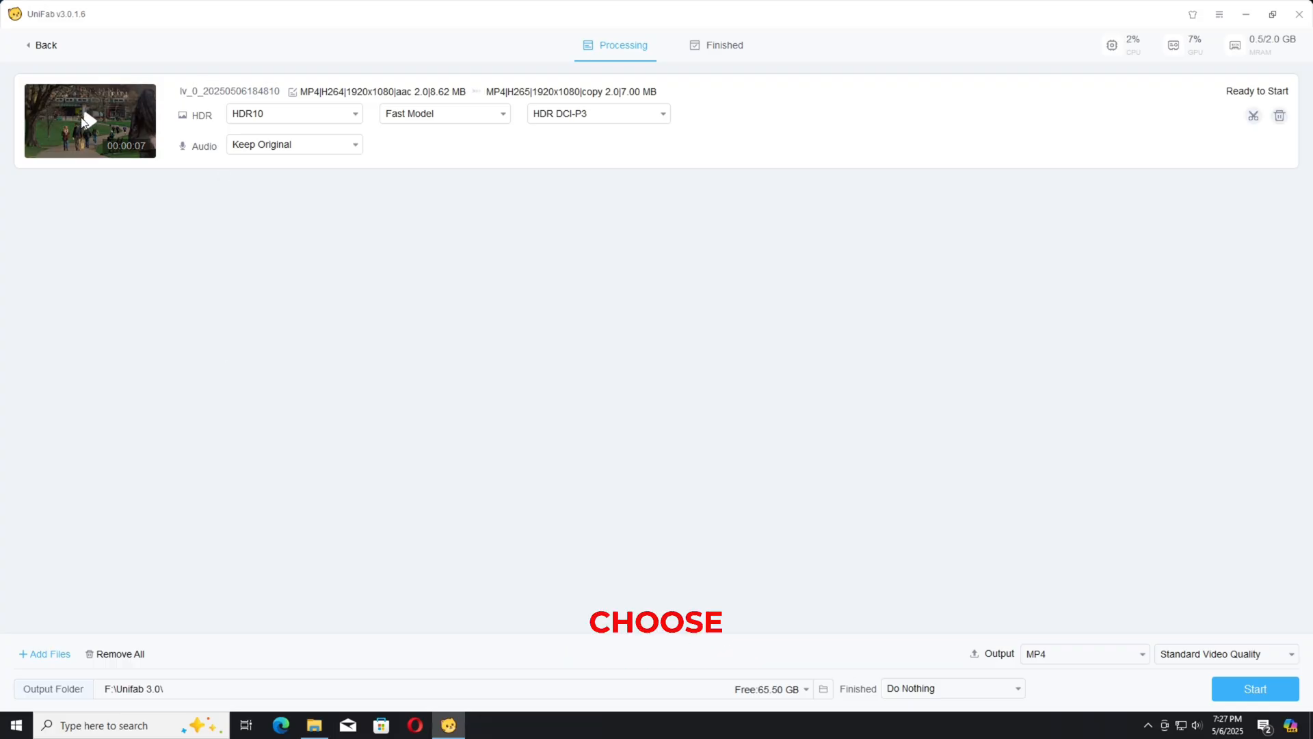
Play a preview of the queued clip, then pause it.
left_click(88, 120)
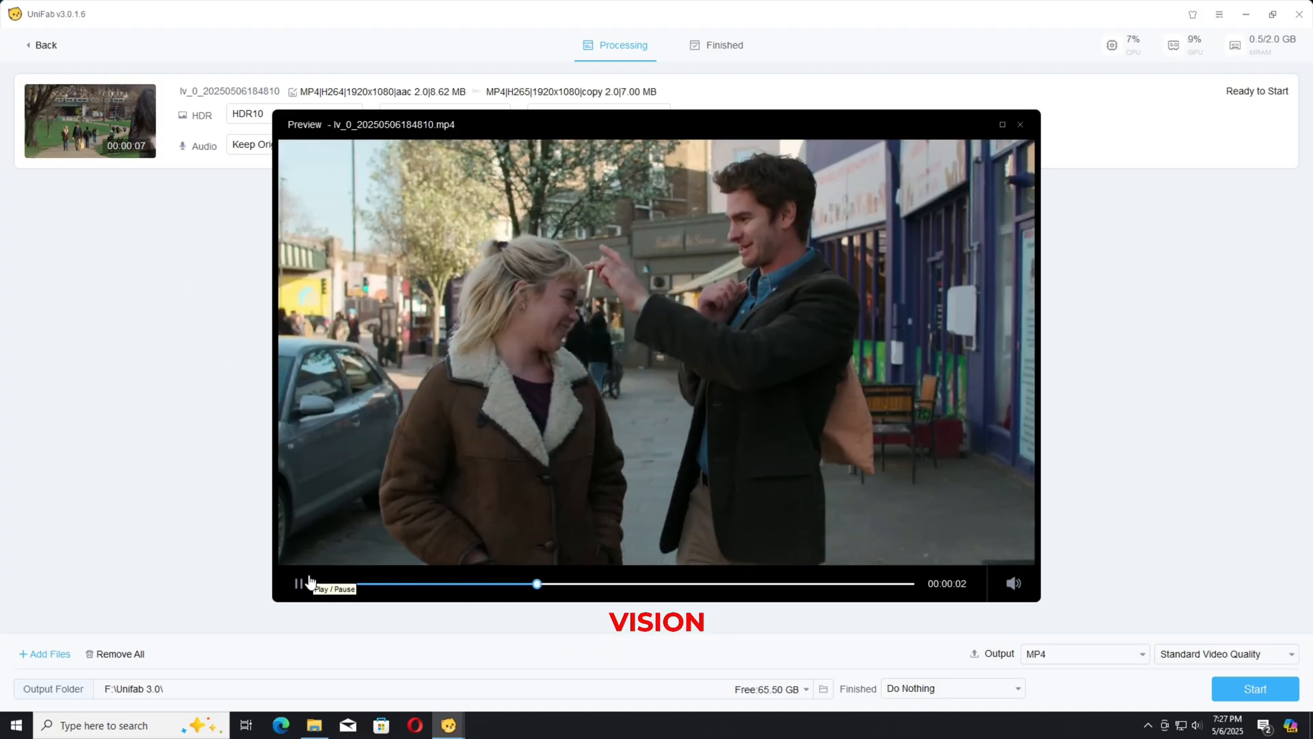
left_click(298, 582)
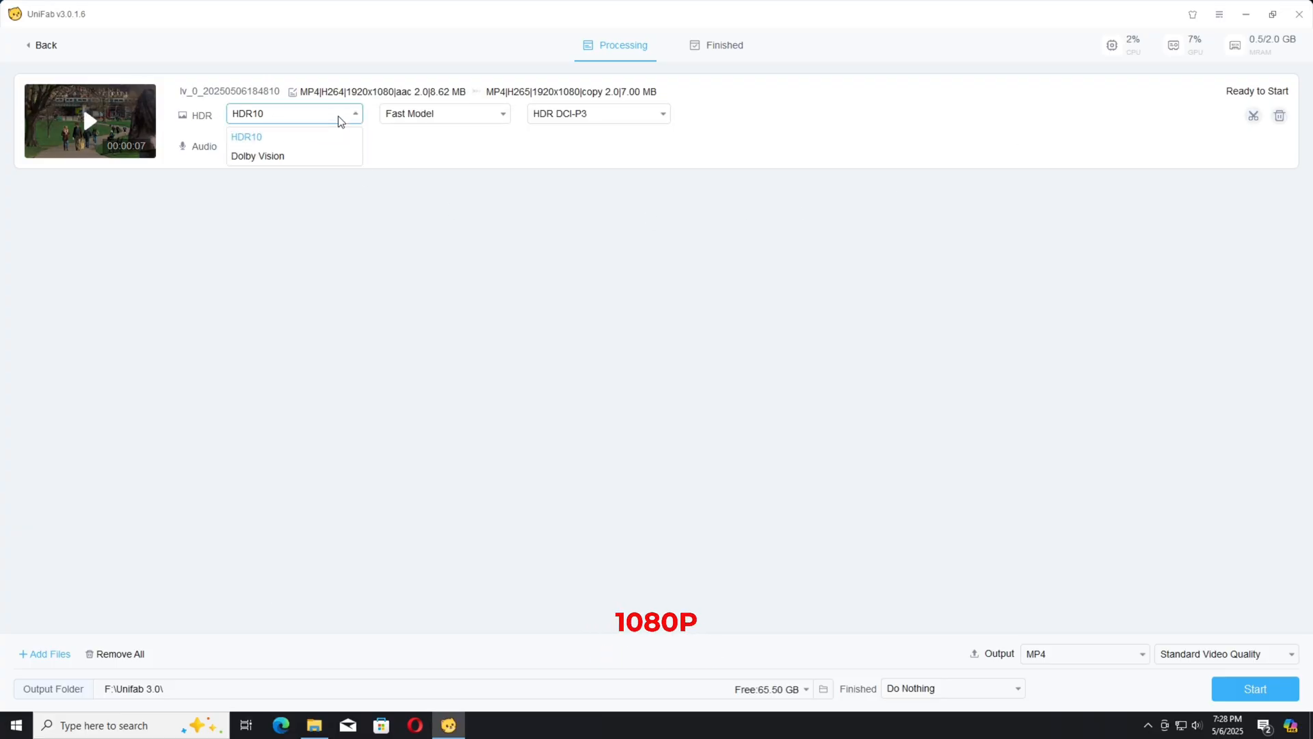
left_click(443, 113)
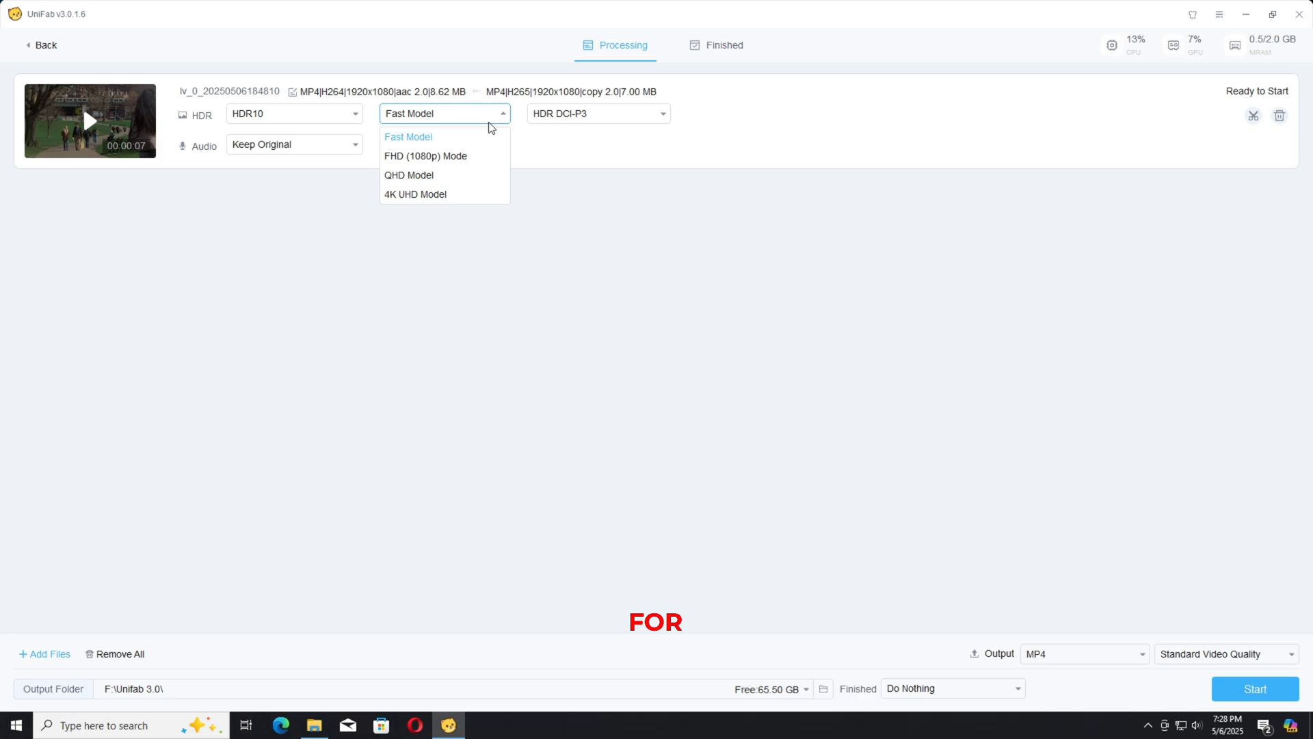
mouse_move(444, 175)
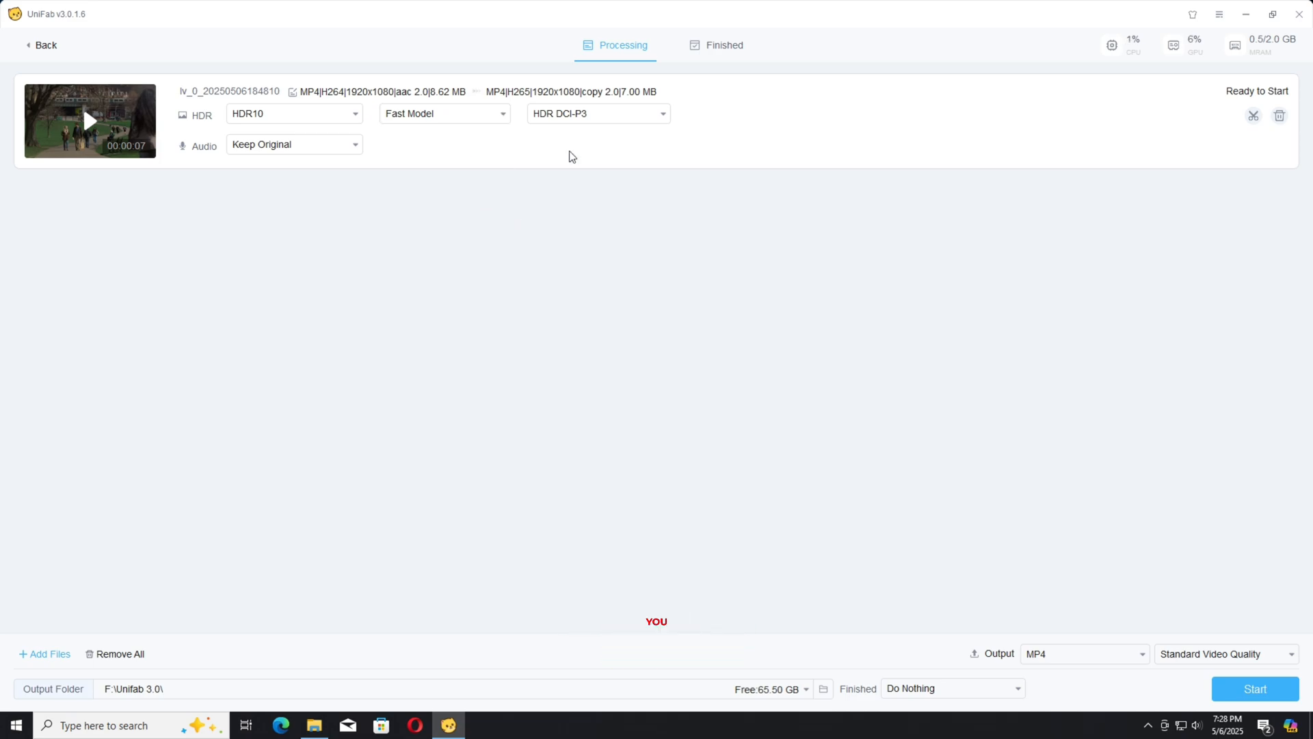
left_click(597, 113)
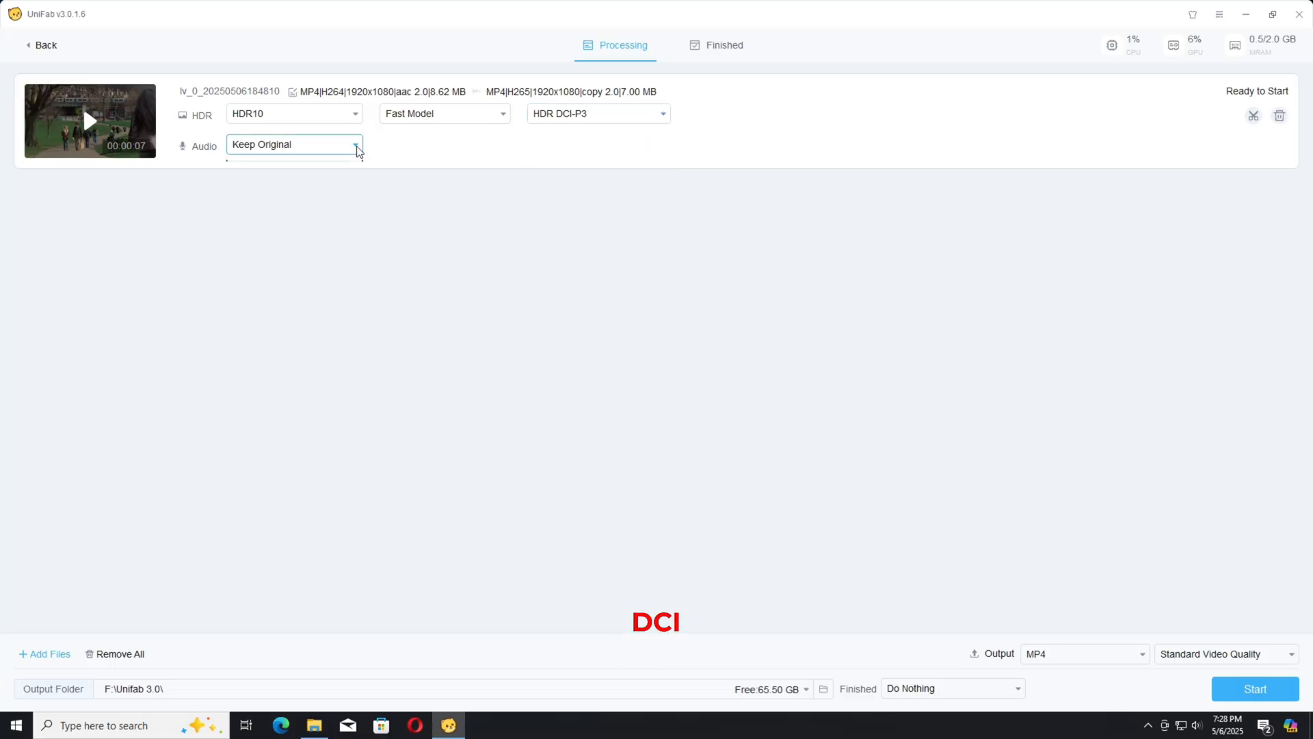
mouse_move(1253, 116)
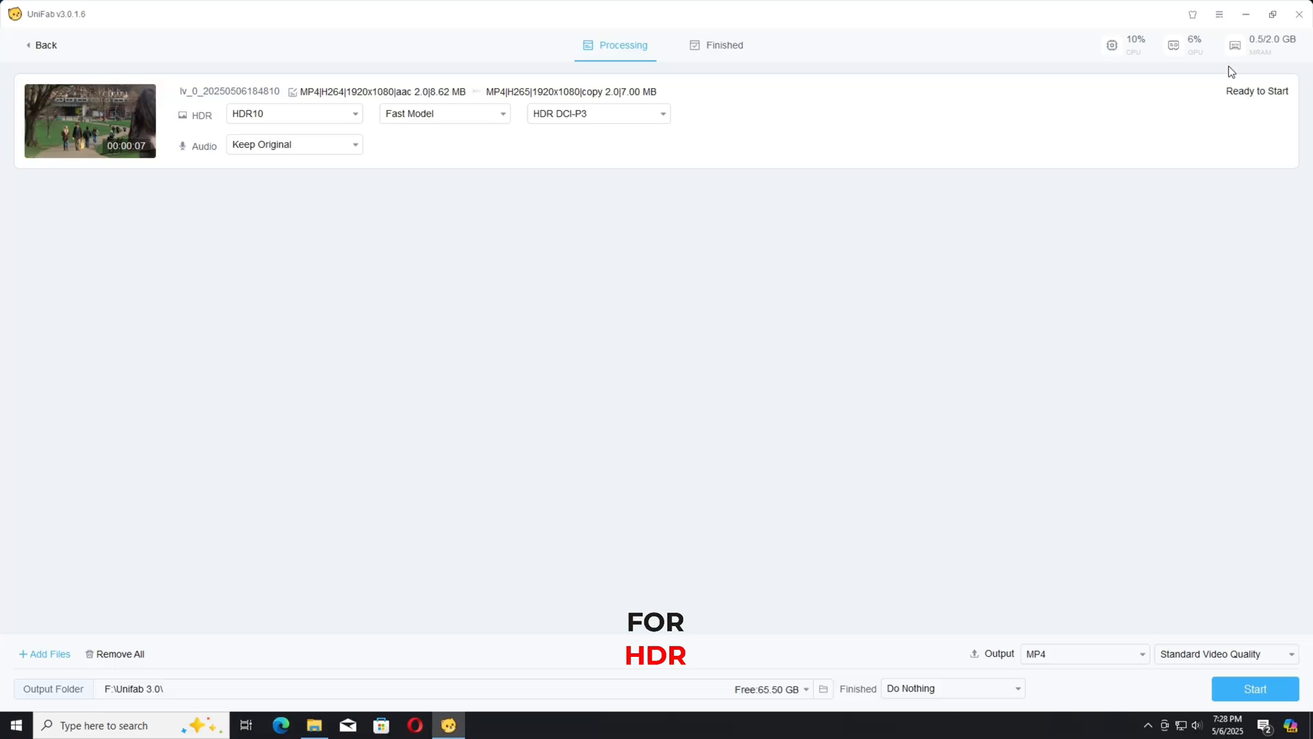
mouse_move(1207, 500)
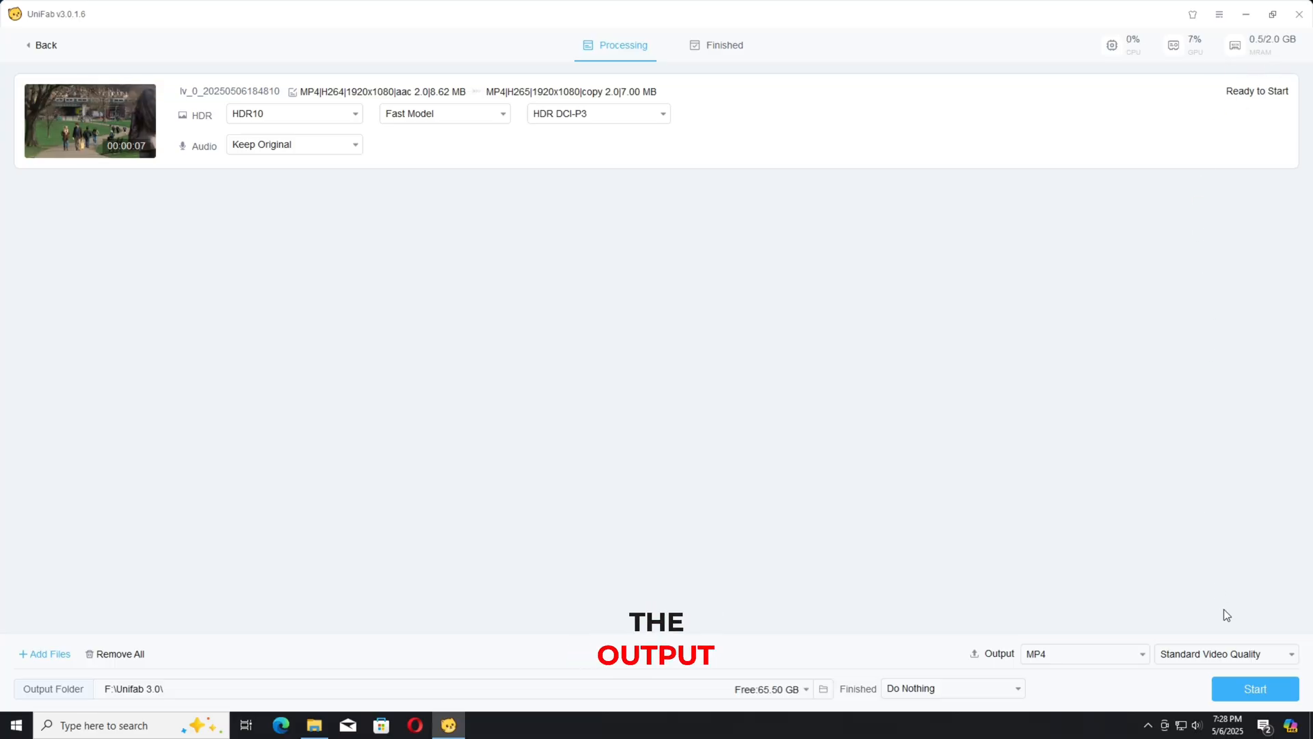
Set output quality to High Video Quality, keep MP4, and leave Finished at Do Nothing.
left_click(500, 113)
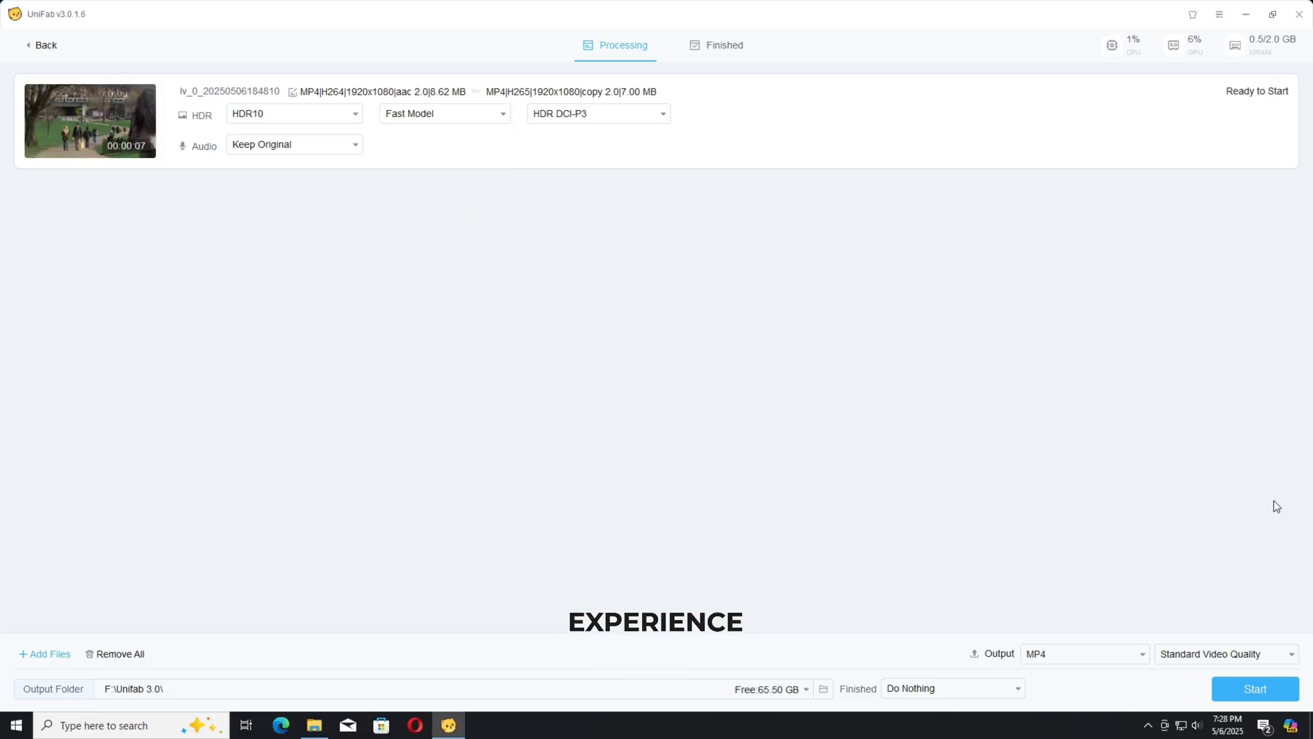
left_click(1224, 653)
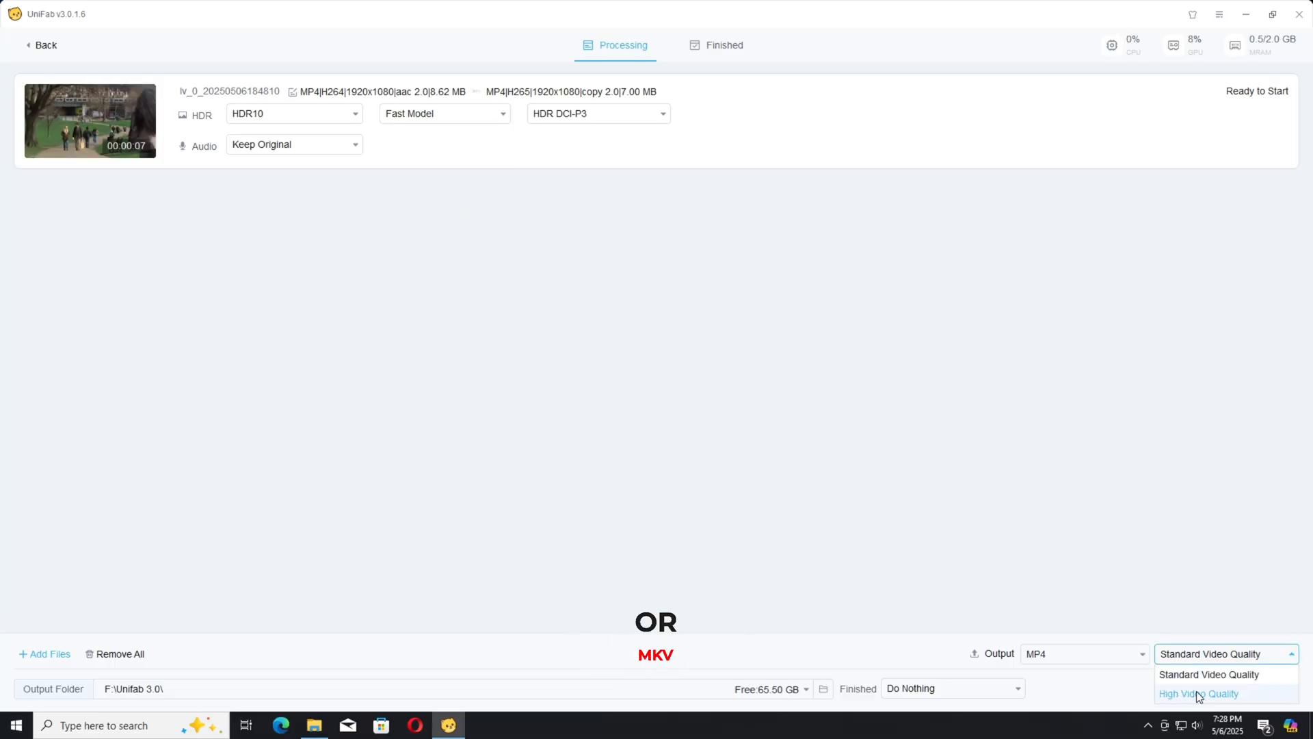
left_click(1198, 693)
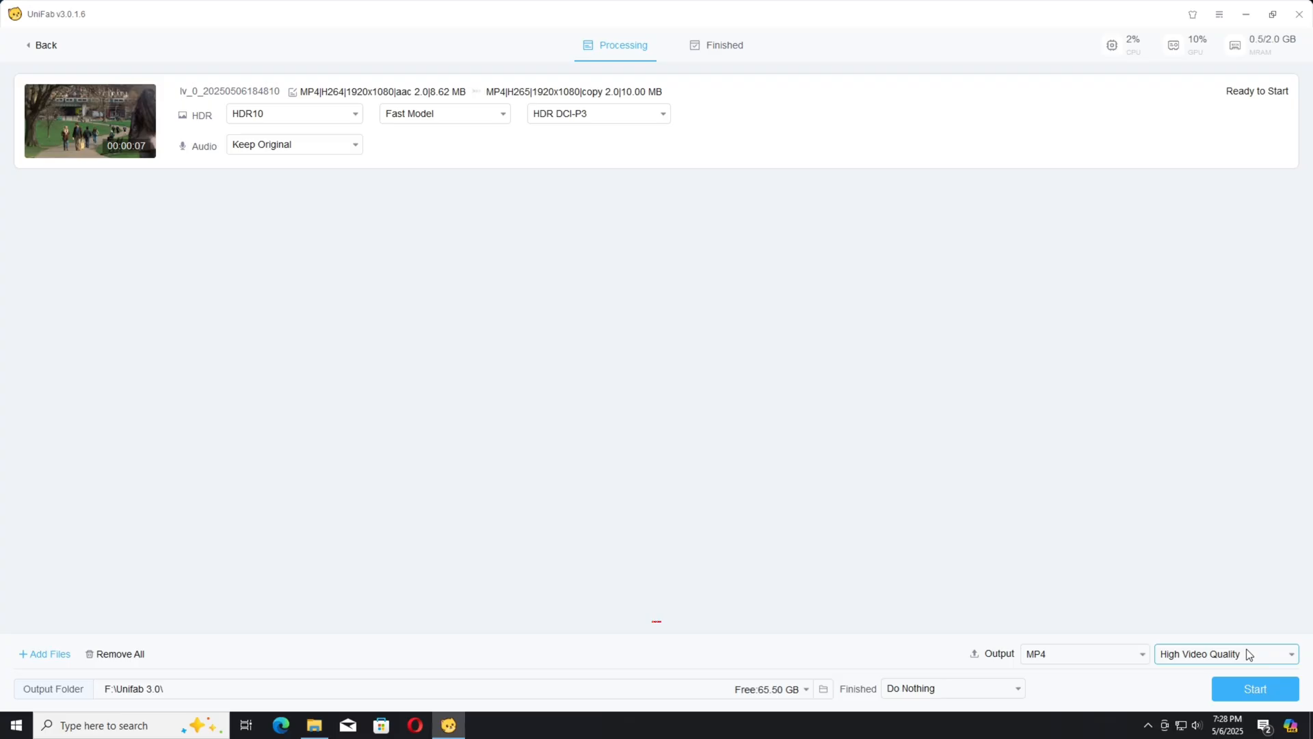
left_click(1081, 653)
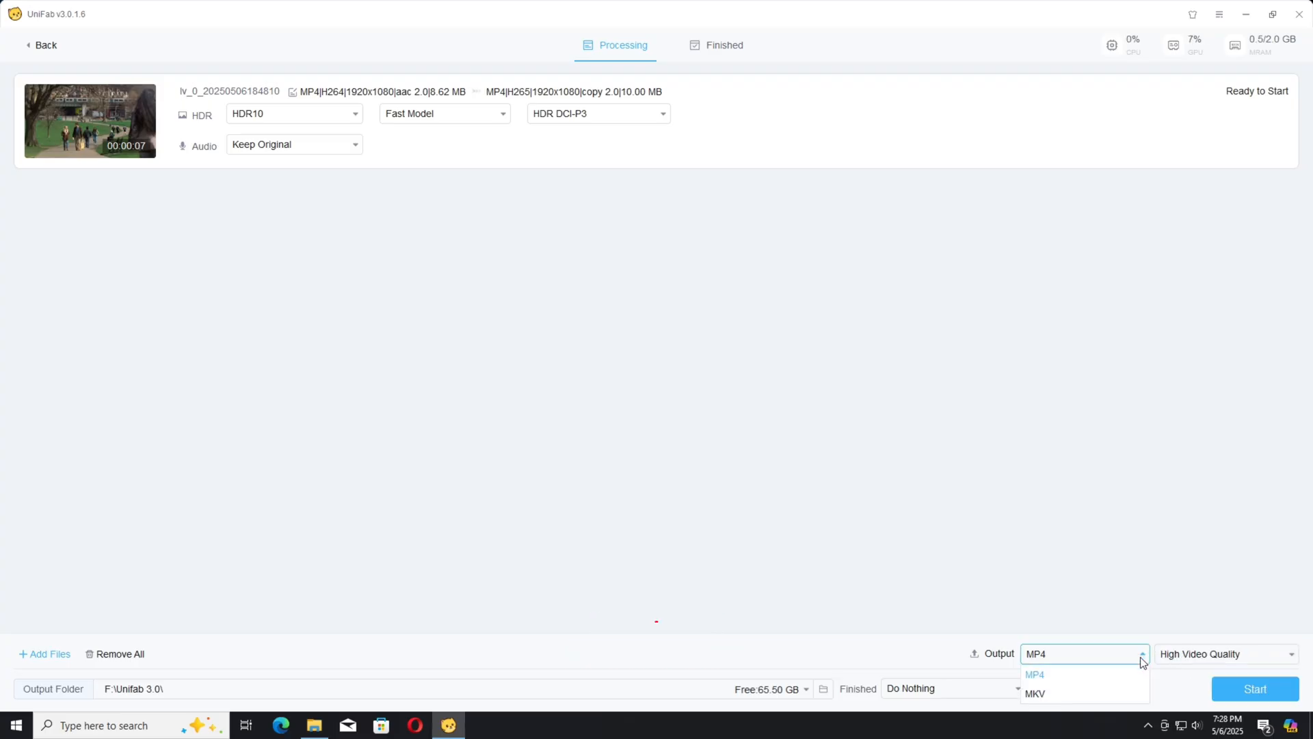
left_click(951, 687)
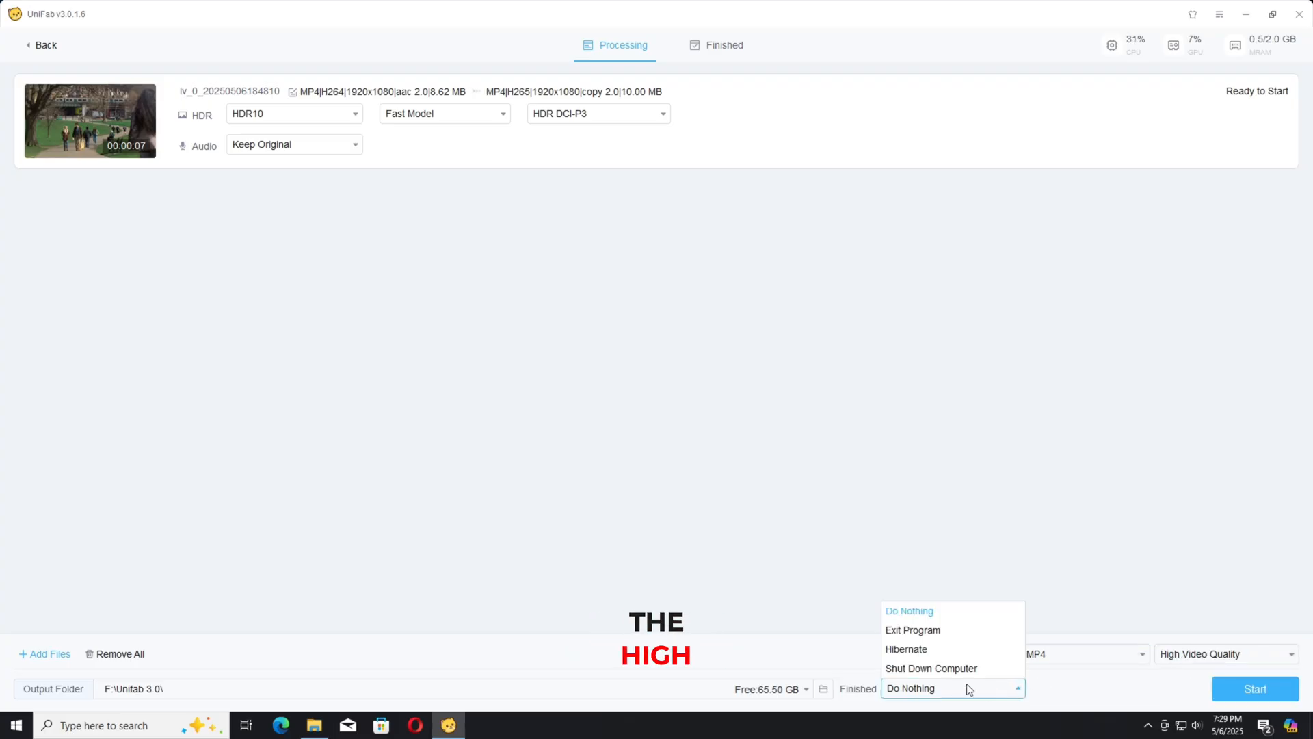
left_click(909, 610)
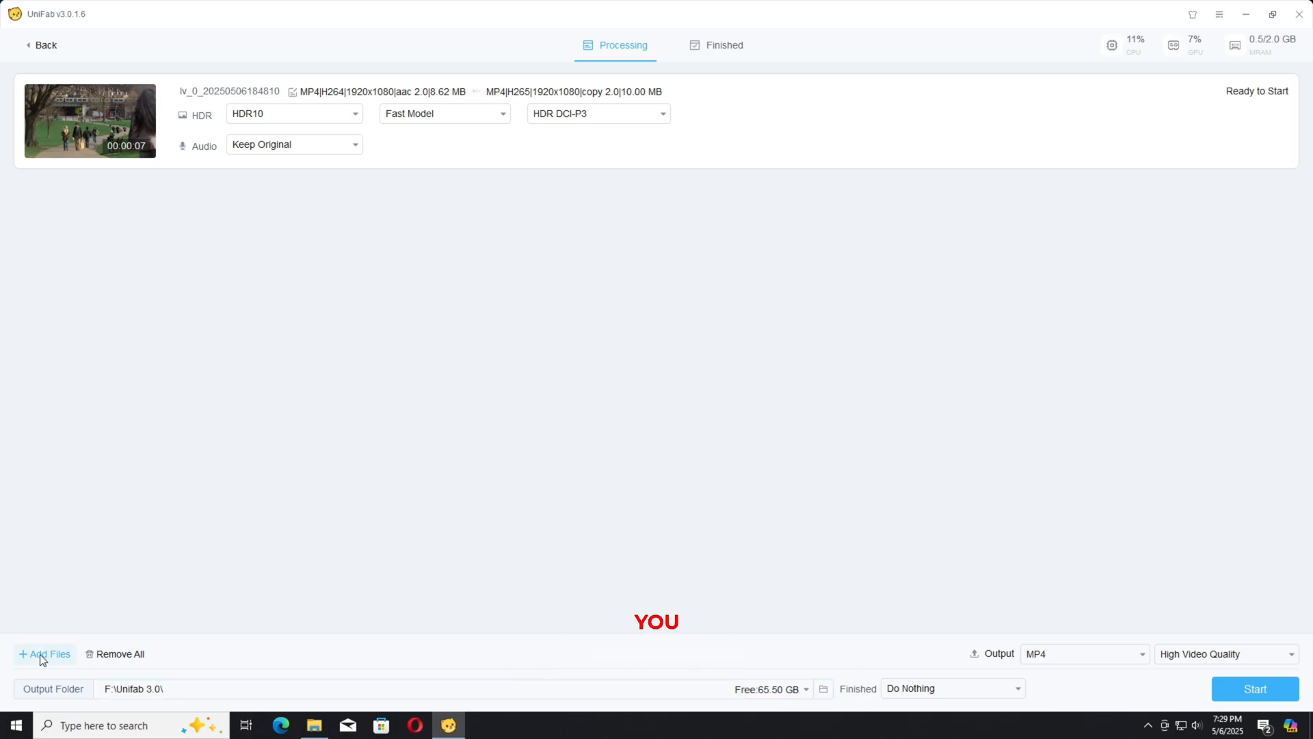
mouse_move(880, 402)
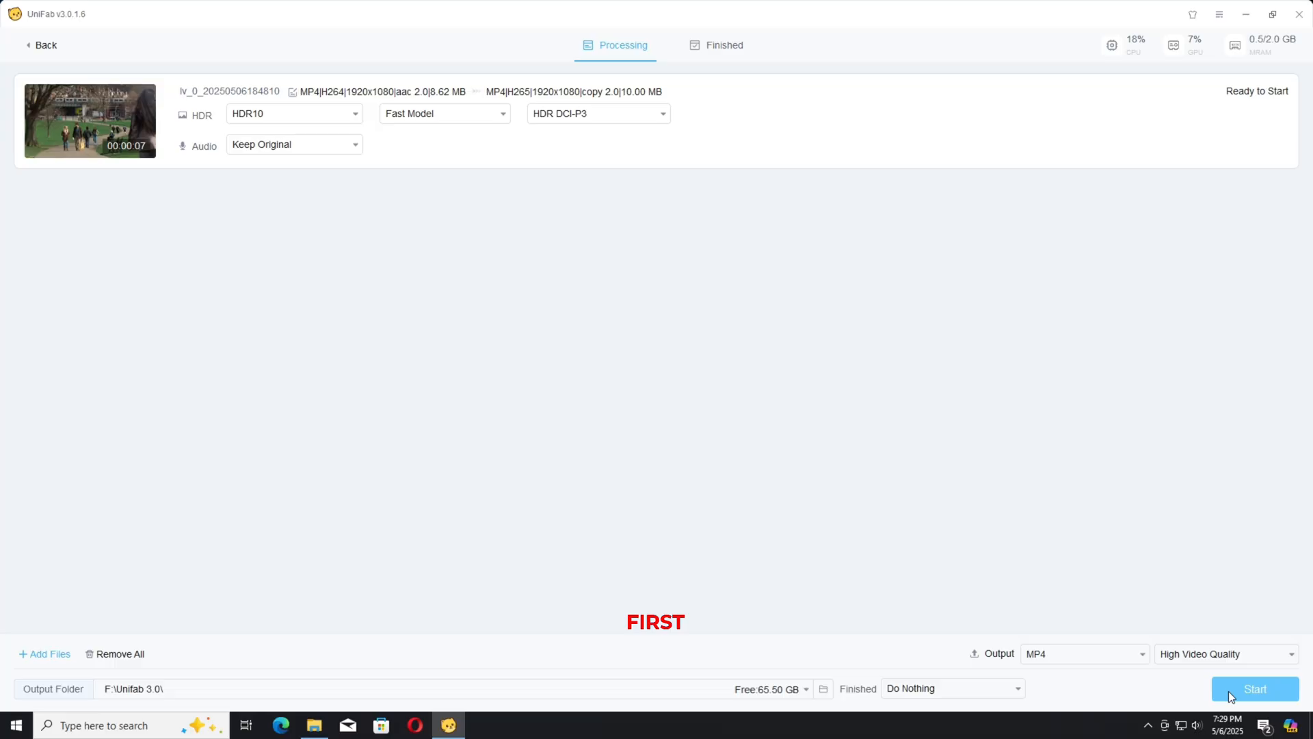
Convert the clip to a 3840x2160 H265 HDR MP4 and close the output folder window.
left_click(1254, 687)
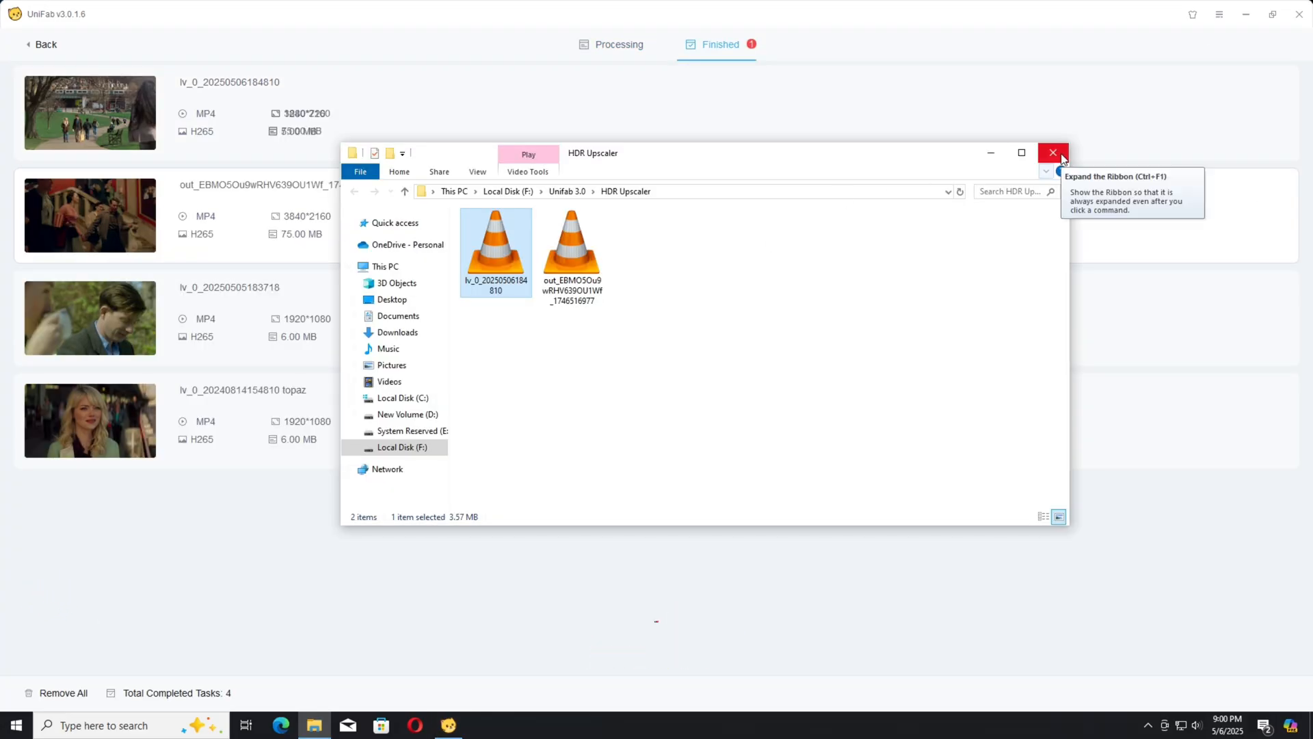
left_click(1054, 153)
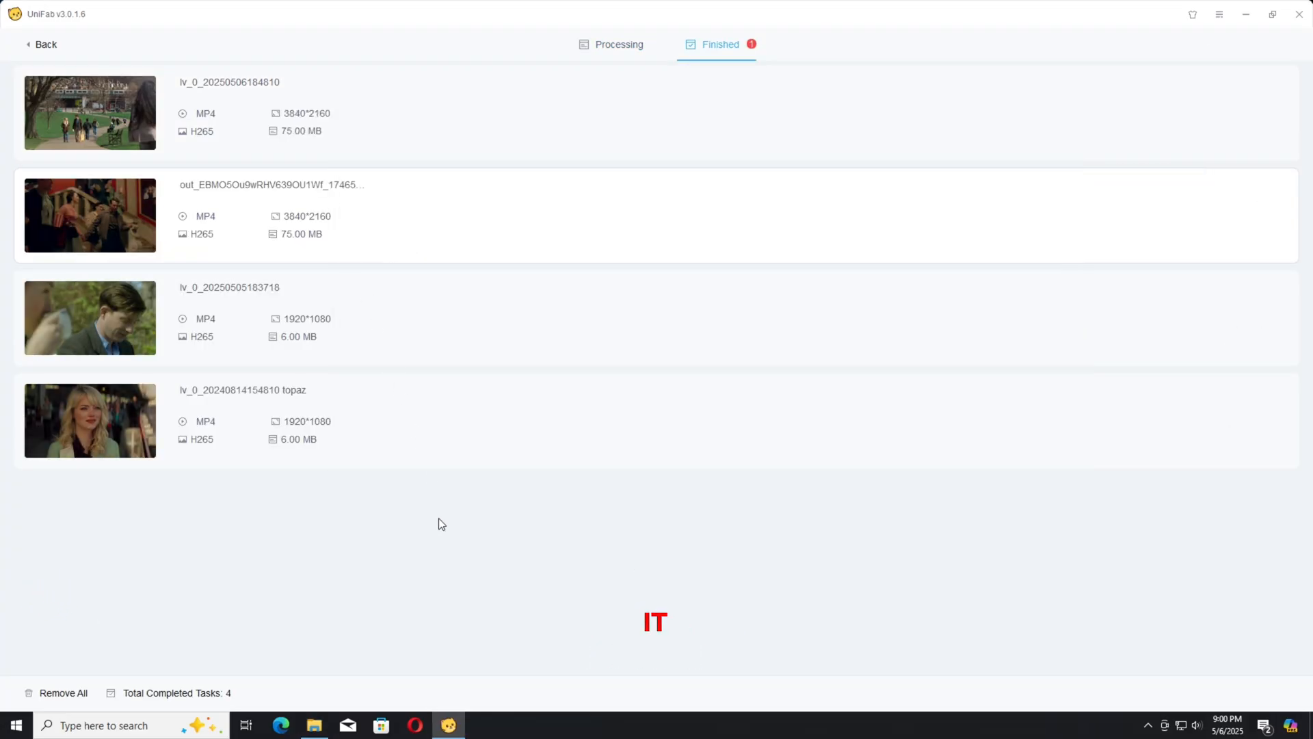